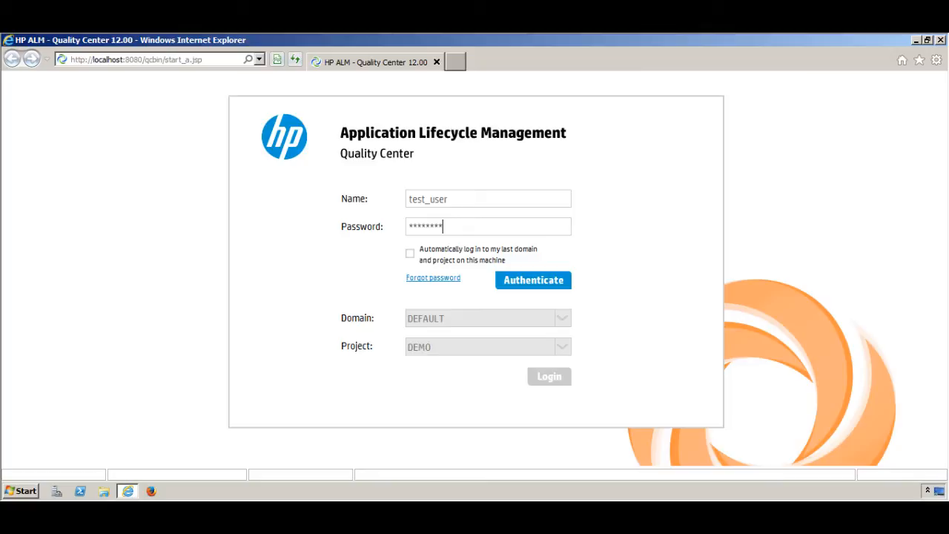
Step: Authenticate test_user and log in to the DEMO project in the DEFAULT domain
{"action": "left_click", "coordinate": [533, 280]}
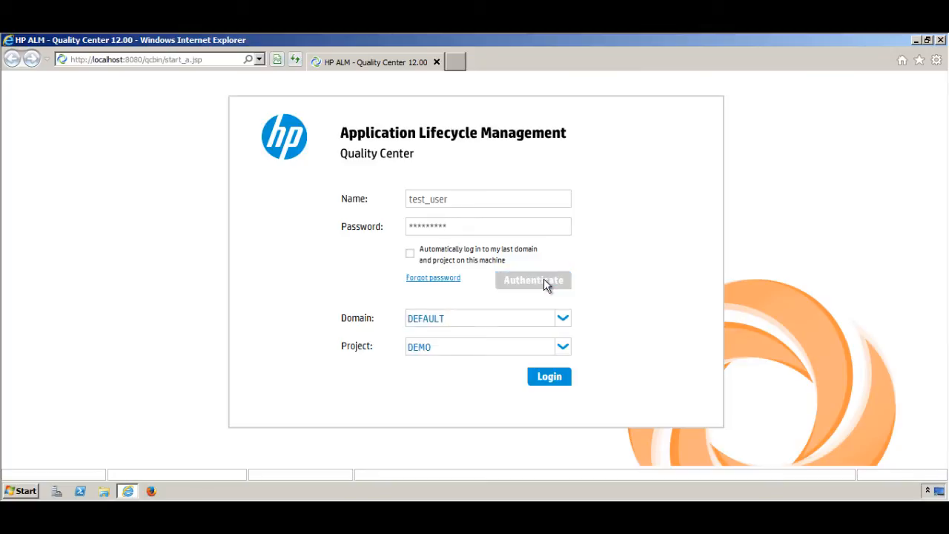
{"action": "left_click", "coordinate": [548, 376]}
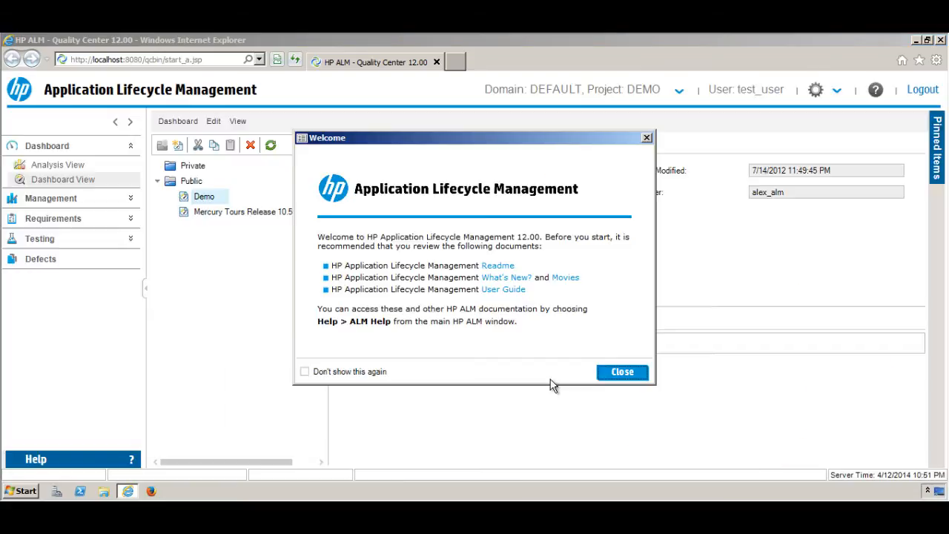
Step: Close the welcome message and collapse the Dashboard module's sub-views
{"action": "left_click", "coordinate": [622, 371]}
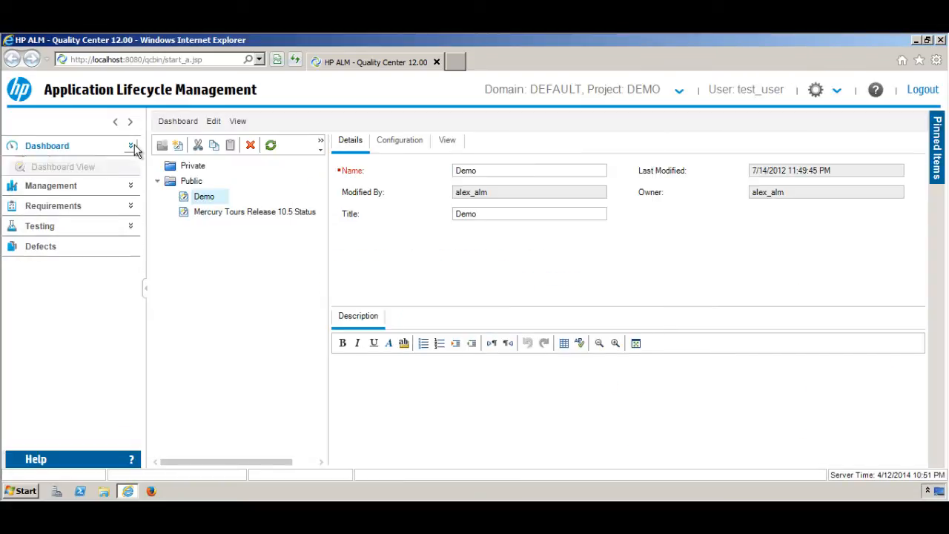
{"action": "left_click", "coordinate": [134, 145]}
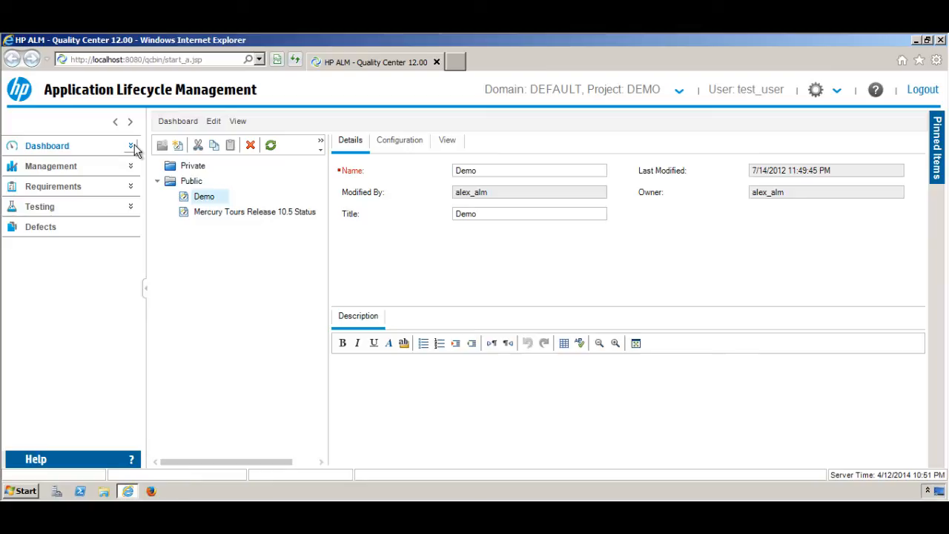
{"action": "mouse_move", "coordinate": [52, 152]}
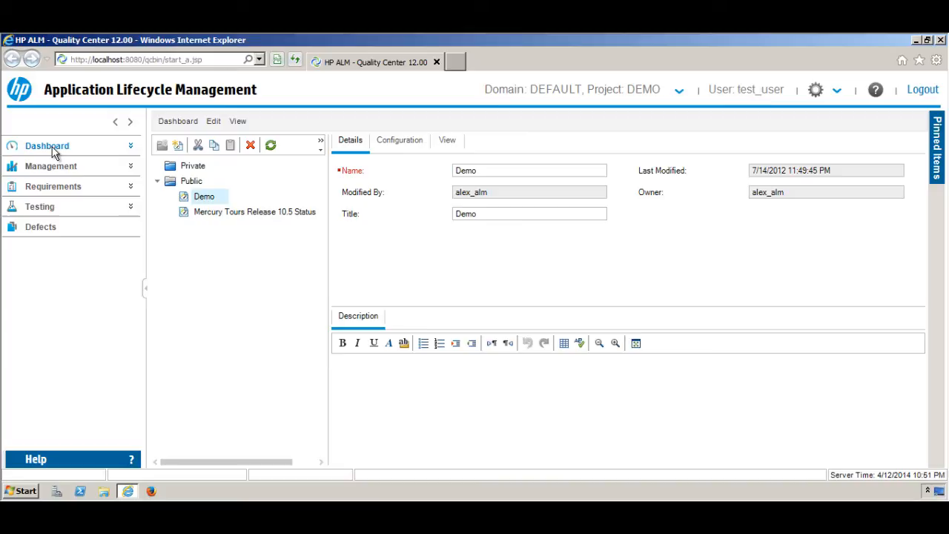
{"action": "mouse_move", "coordinate": [50, 156]}
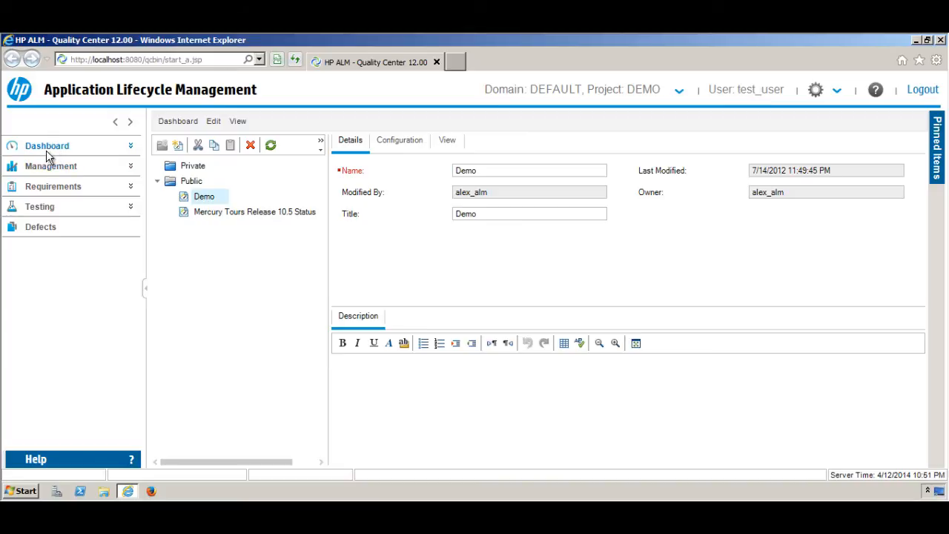
{"action": "mouse_move", "coordinate": [52, 186]}
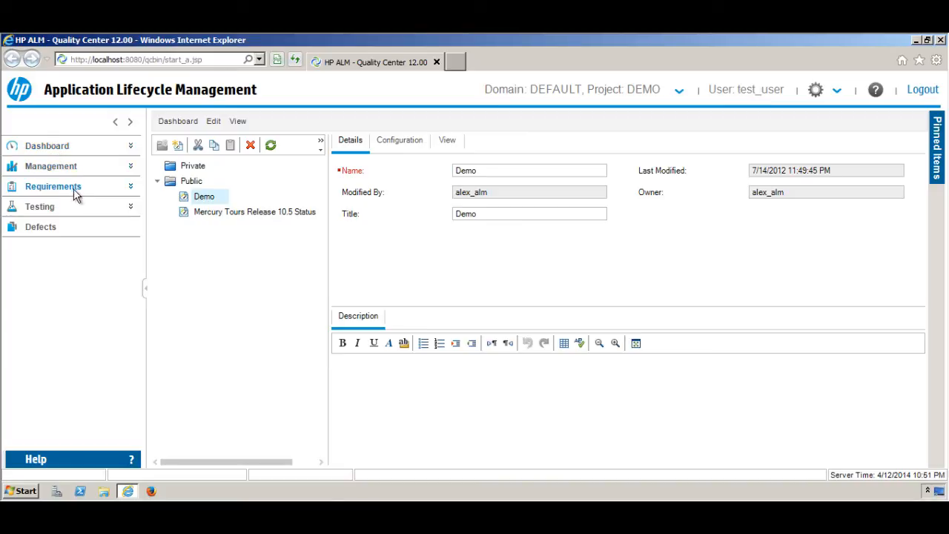
{"action": "mouse_move", "coordinate": [41, 226]}
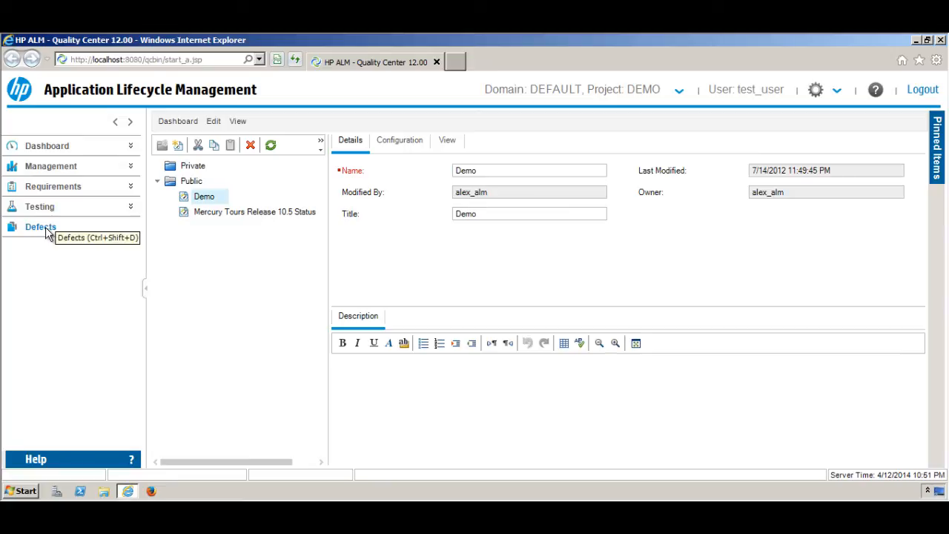
{"action": "mouse_move", "coordinate": [52, 222]}
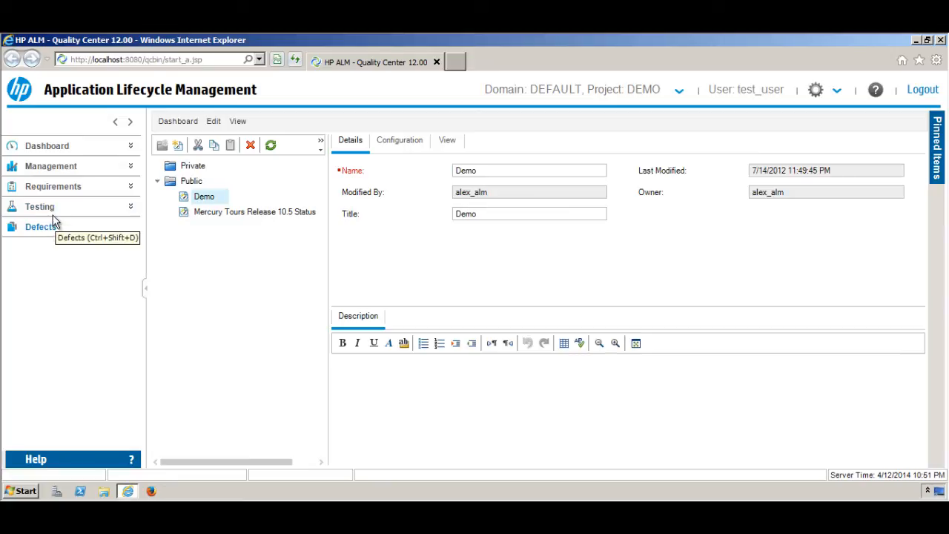
{"action": "mouse_move", "coordinate": [40, 206]}
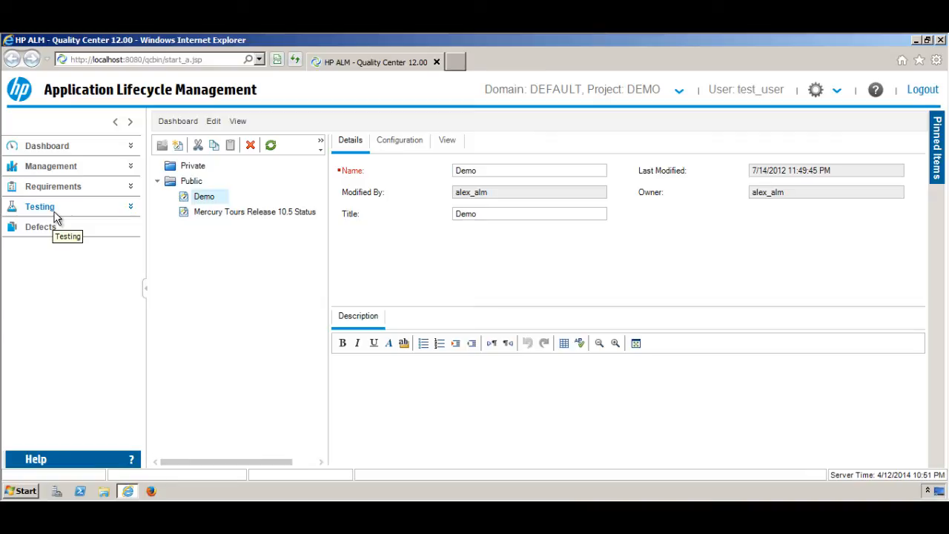
{"action": "mouse_move", "coordinate": [54, 217]}
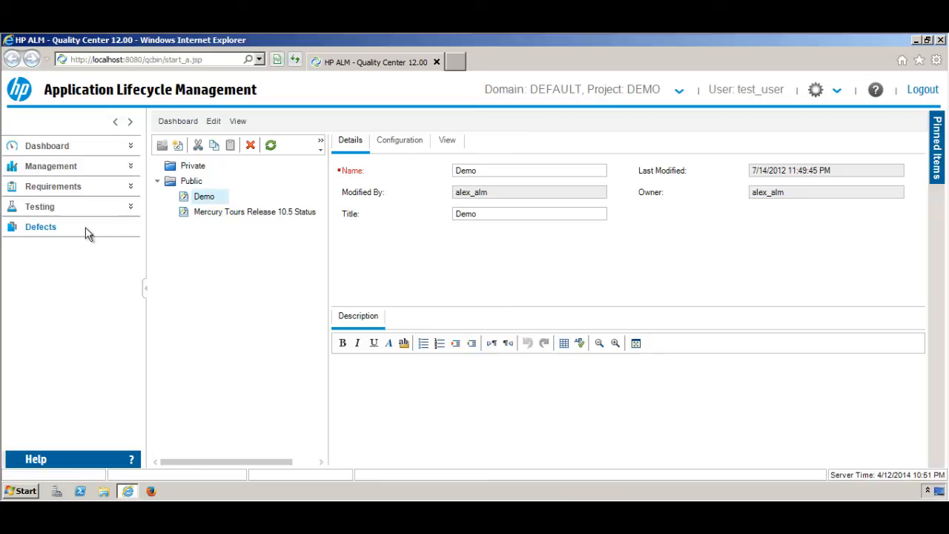
{"action": "mouse_move", "coordinate": [89, 185]}
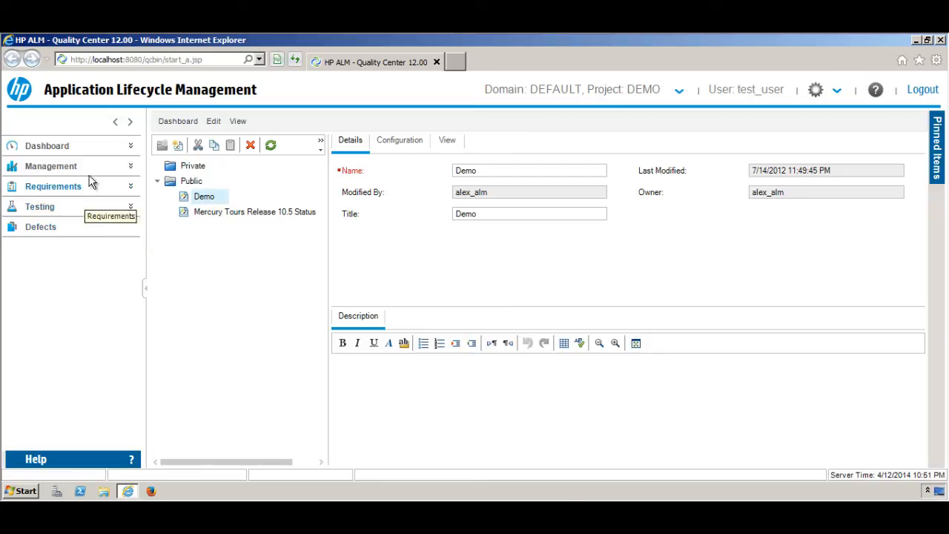
{"action": "mouse_move", "coordinate": [92, 301]}
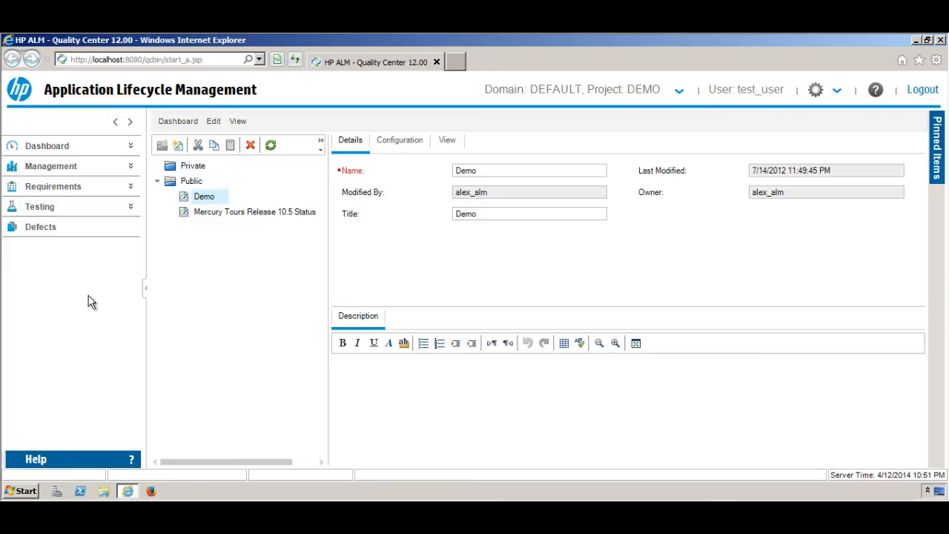
{"action": "mouse_move", "coordinate": [88, 306]}
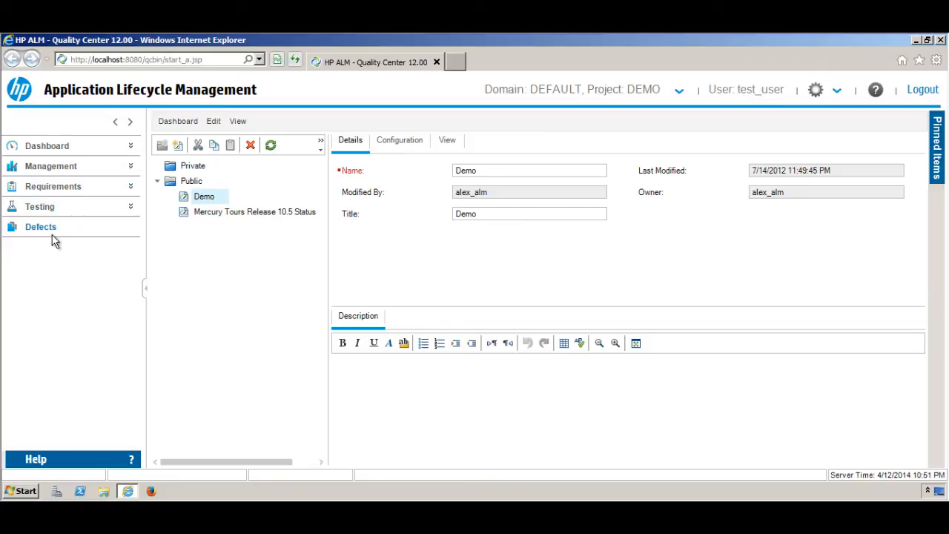
{"action": "mouse_move", "coordinate": [59, 257]}
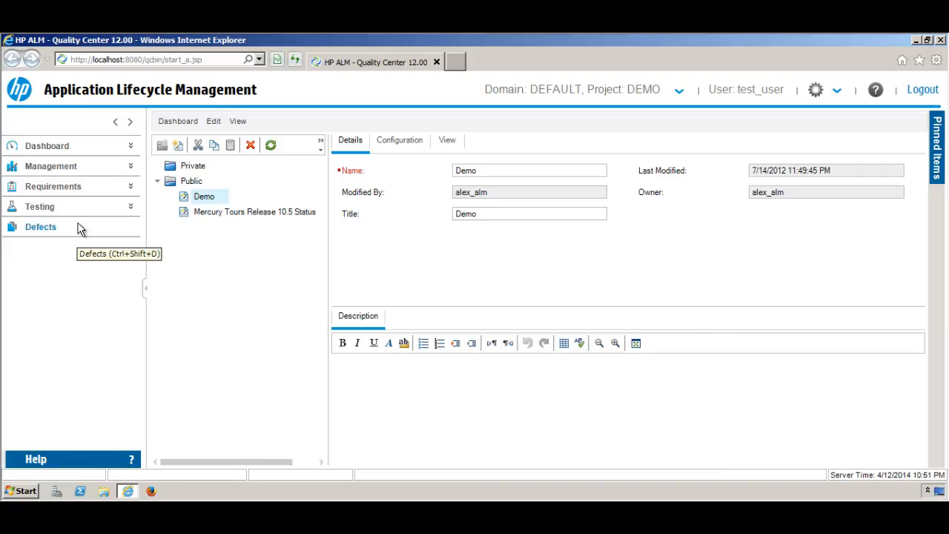
{"action": "mouse_move", "coordinate": [123, 209]}
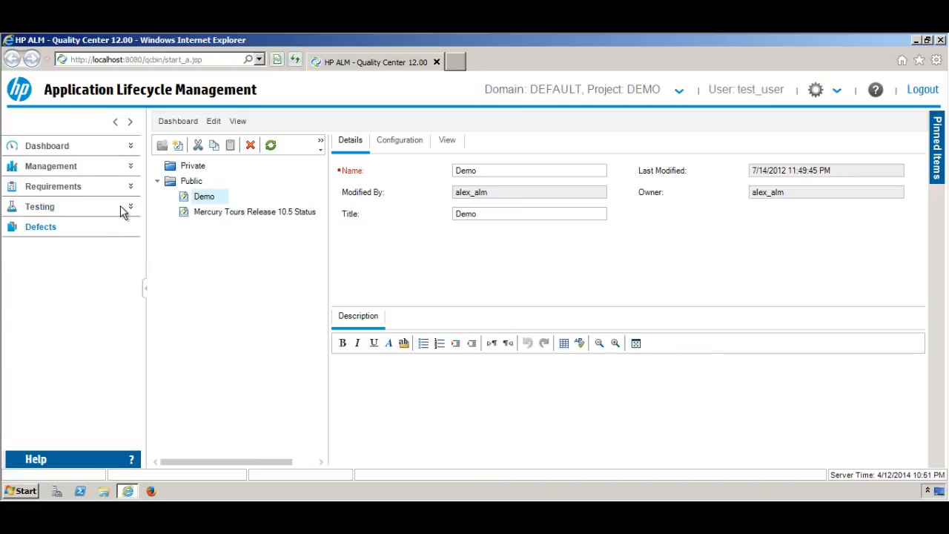
{"action": "mouse_move", "coordinate": [131, 149]}
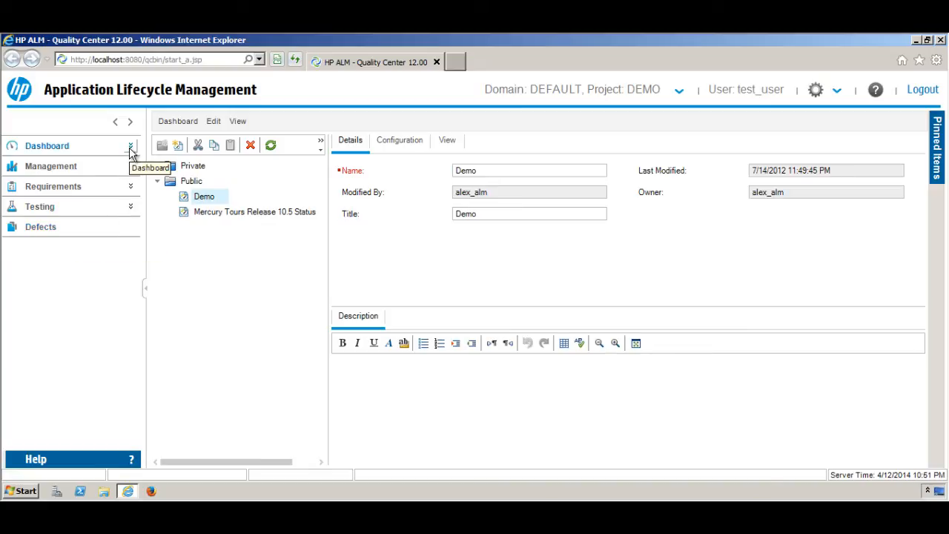
Step: Expand Dashboard to list Analysis View and Dashboard View, then show Dashboard View
{"action": "left_click", "coordinate": [130, 145]}
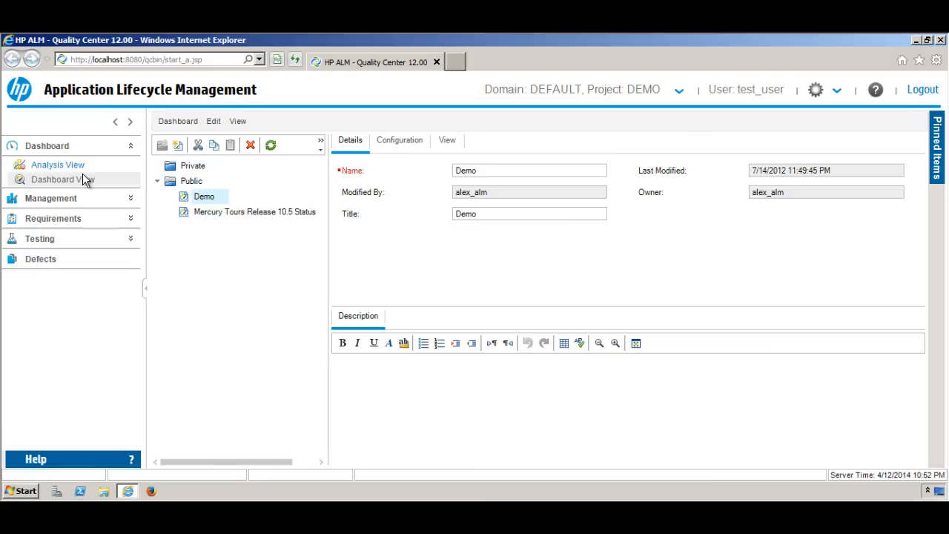
{"action": "mouse_move", "coordinate": [60, 180]}
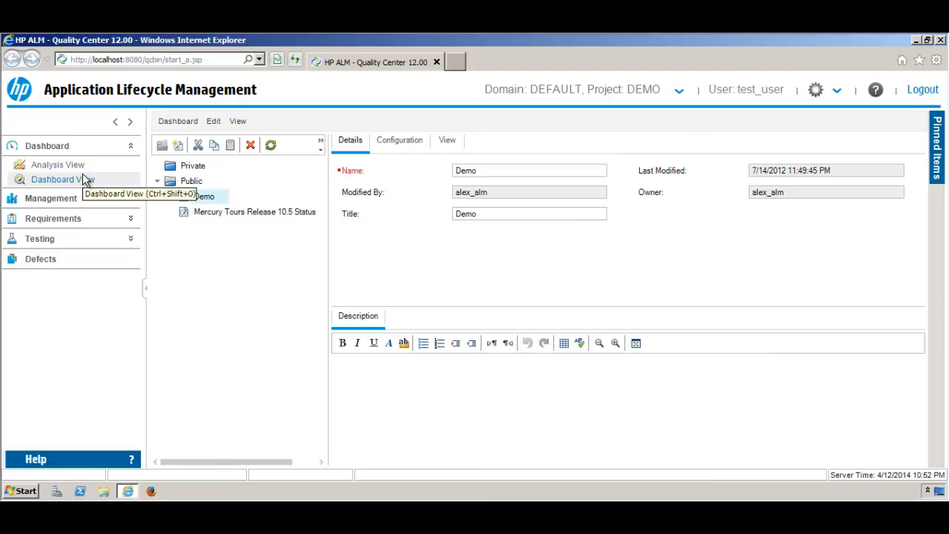
{"action": "left_click", "coordinate": [203, 196]}
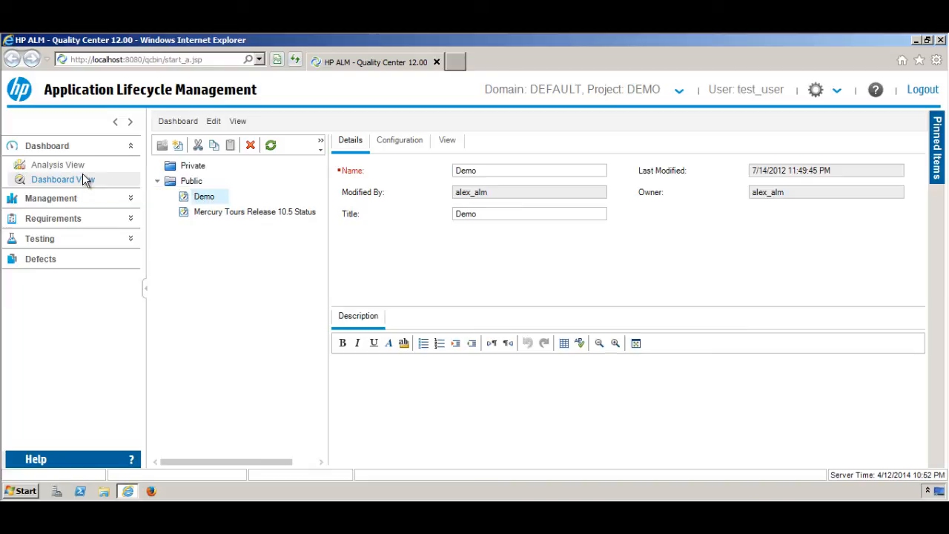
{"action": "mouse_move", "coordinate": [58, 165]}
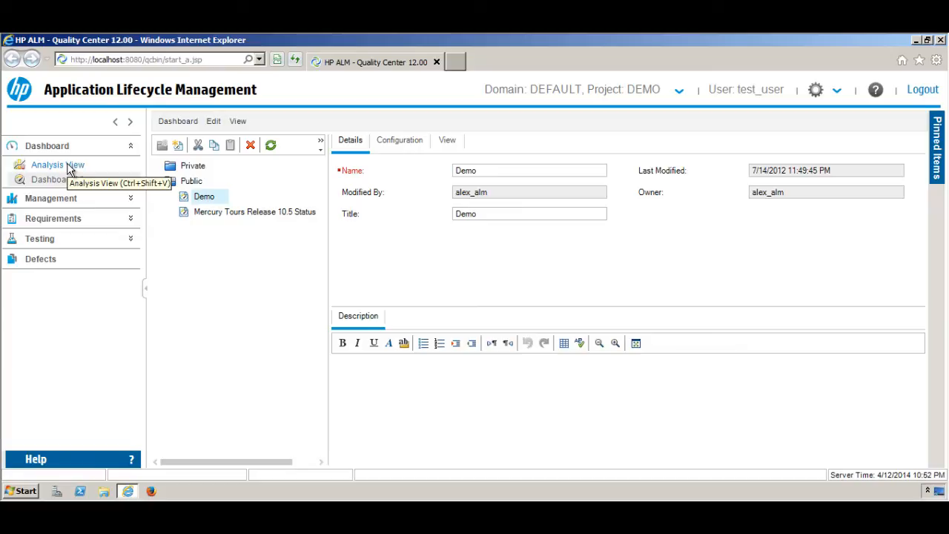
{"action": "mouse_move", "coordinate": [67, 169]}
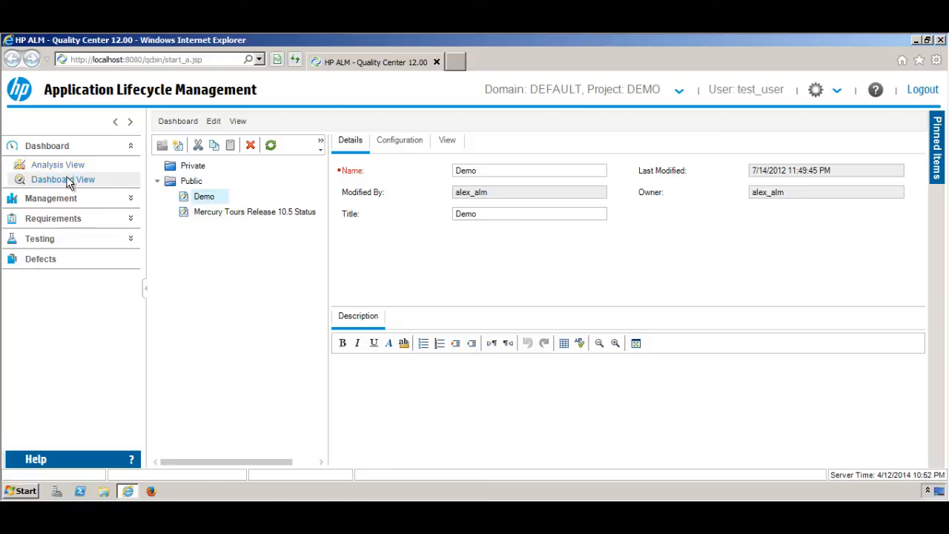
{"action": "left_click", "coordinate": [57, 165]}
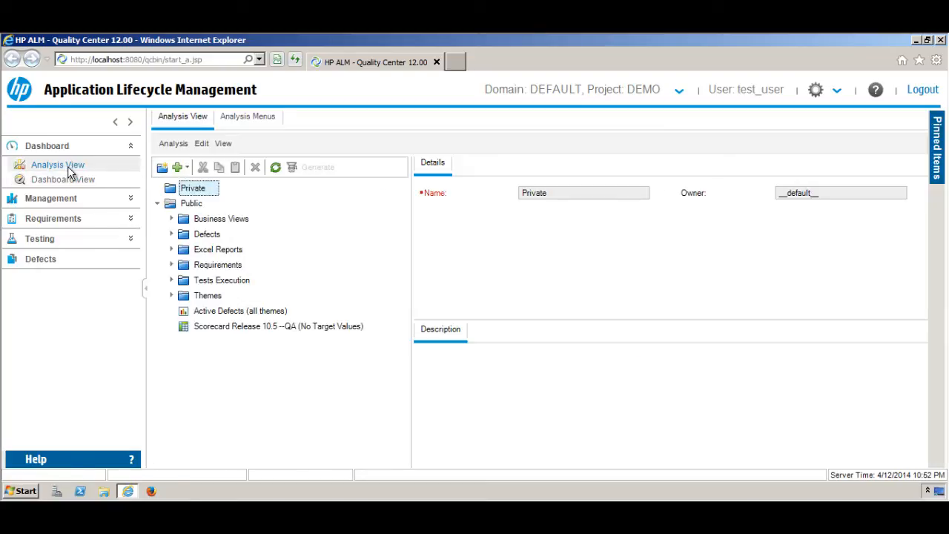
{"action": "mouse_move", "coordinate": [58, 165]}
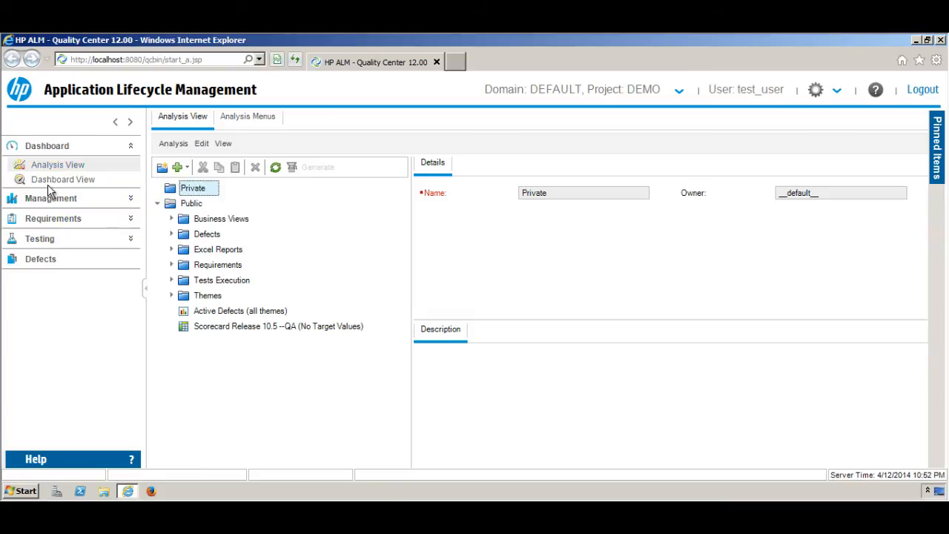
{"action": "left_click", "coordinate": [63, 180]}
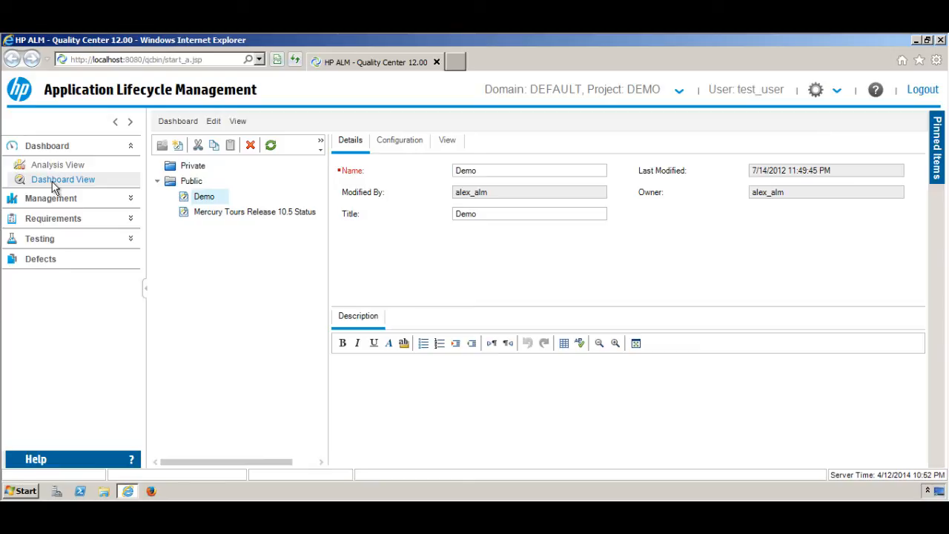
{"action": "mouse_move", "coordinate": [111, 208]}
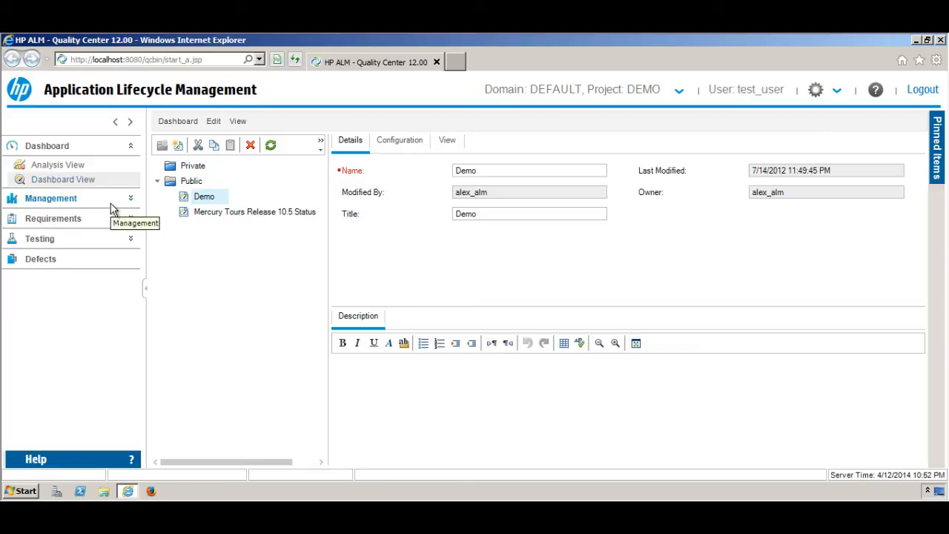
{"action": "left_click", "coordinate": [50, 198]}
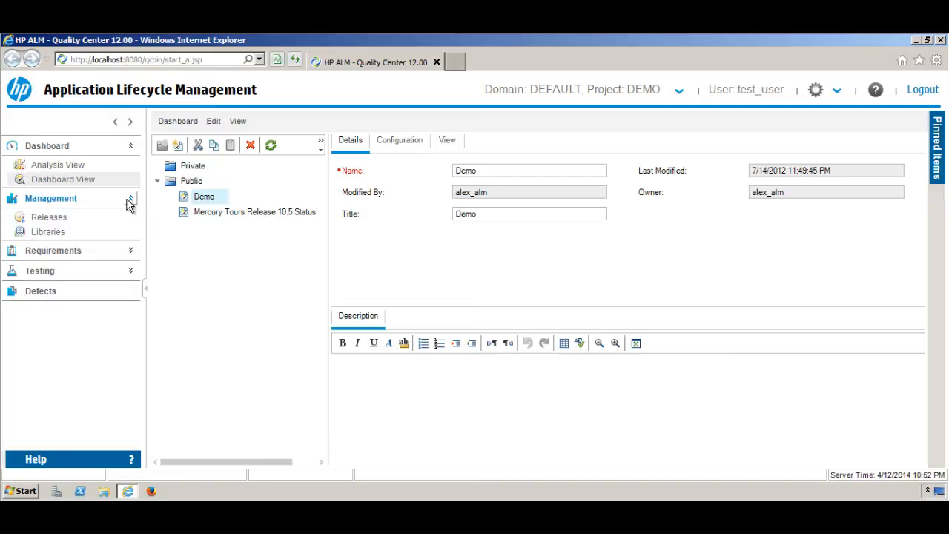
{"action": "mouse_move", "coordinate": [103, 216]}
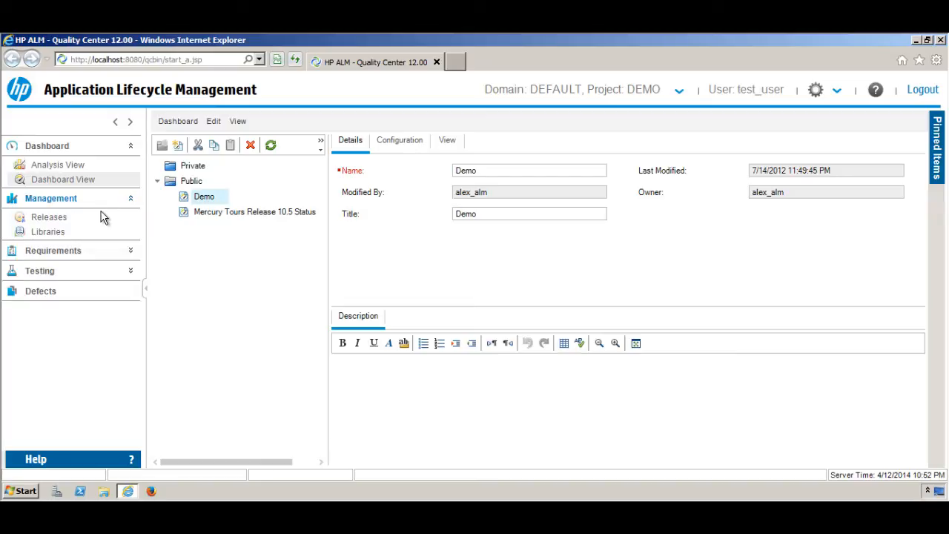
{"action": "mouse_move", "coordinate": [49, 216]}
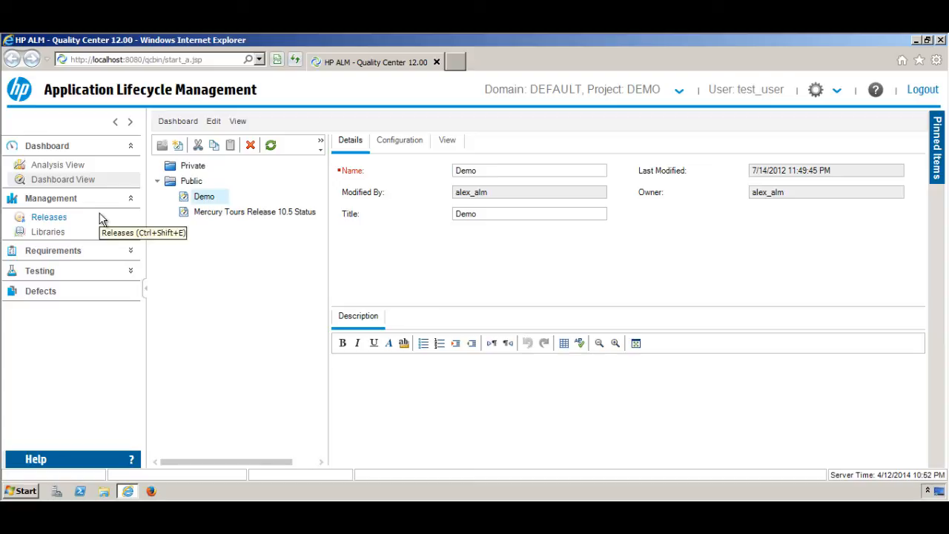
{"action": "mouse_move", "coordinate": [100, 220]}
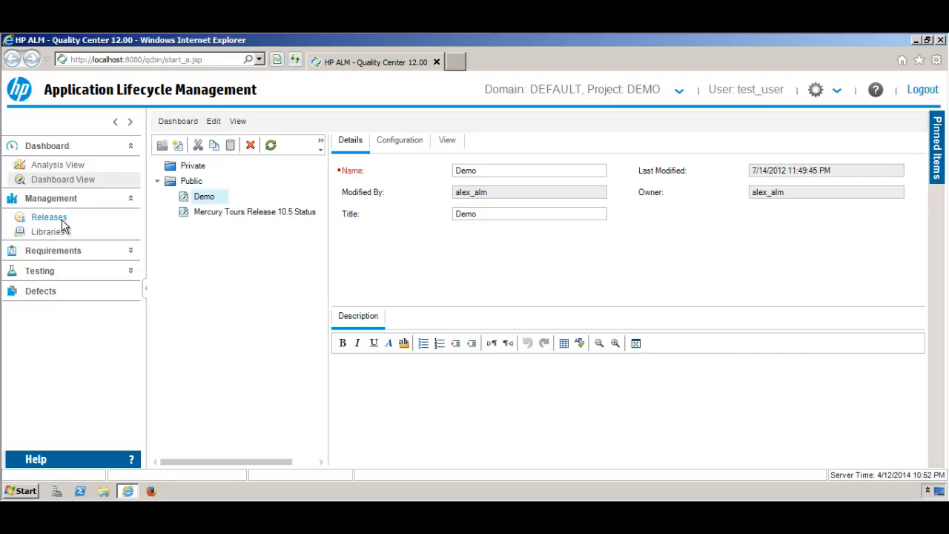
Step: Visit Releases and Libraries, ending on the Releases tree with Release 10.5's cycles
{"action": "left_click", "coordinate": [49, 216]}
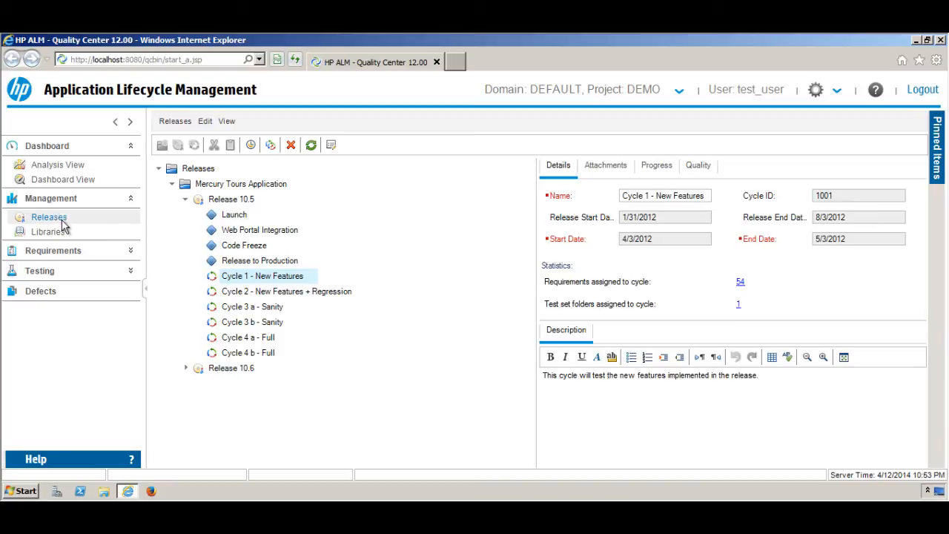
{"action": "mouse_move", "coordinate": [41, 290]}
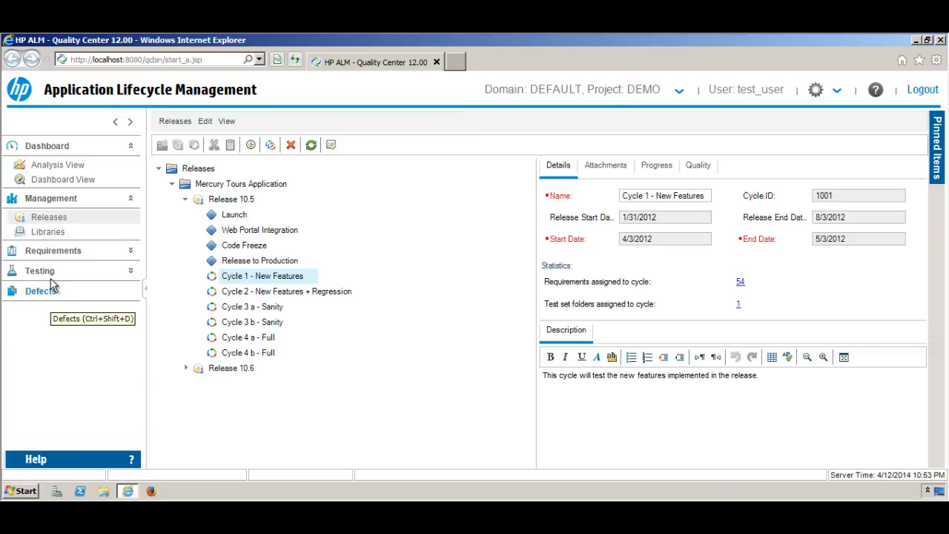
{"action": "left_click", "coordinate": [48, 231]}
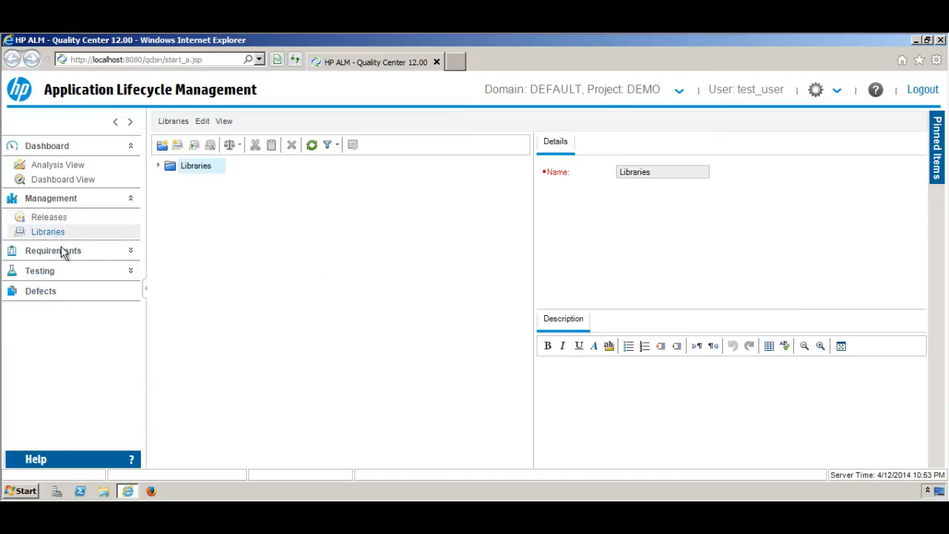
{"action": "mouse_move", "coordinate": [40, 270]}
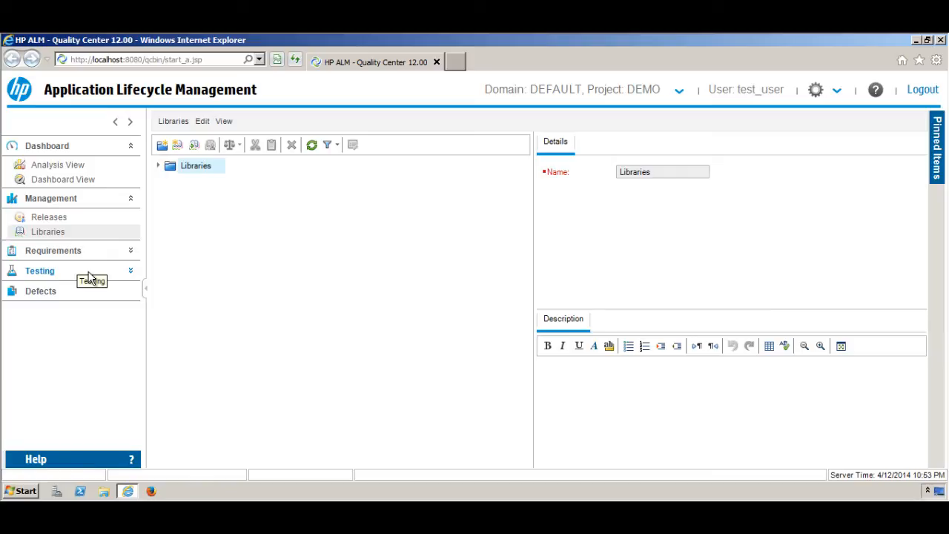
{"action": "mouse_move", "coordinate": [90, 278]}
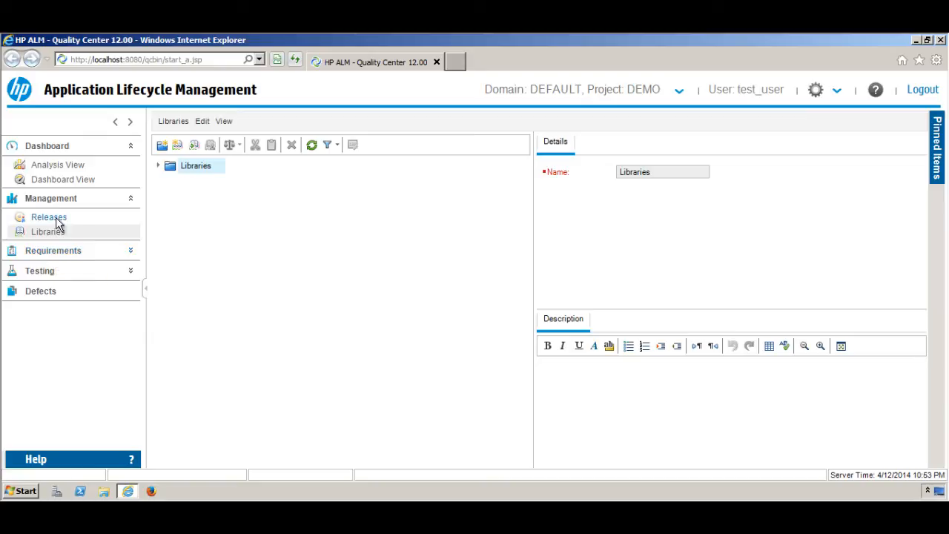
{"action": "left_click", "coordinate": [49, 216]}
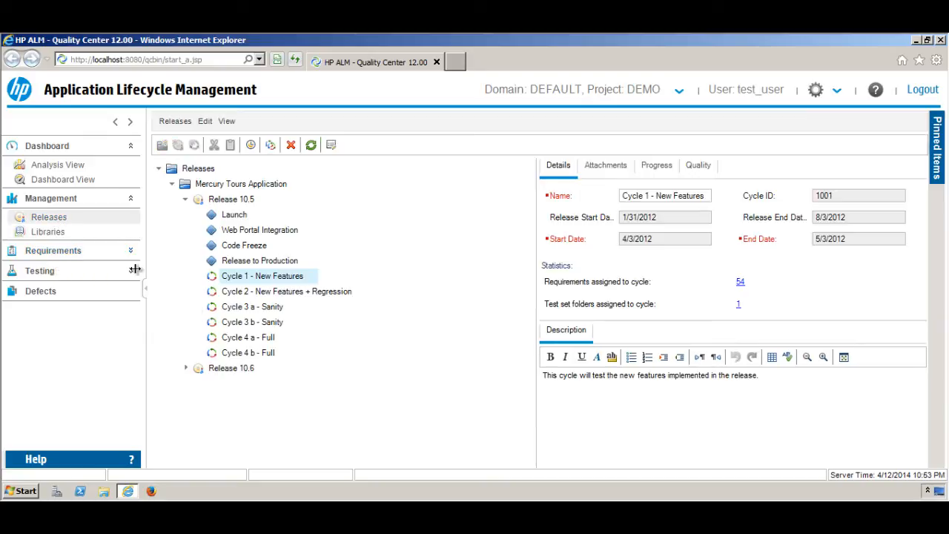
Step: Expand the Requirements group and open the Mercury Tours requirements tree
{"action": "left_click", "coordinate": [52, 249]}
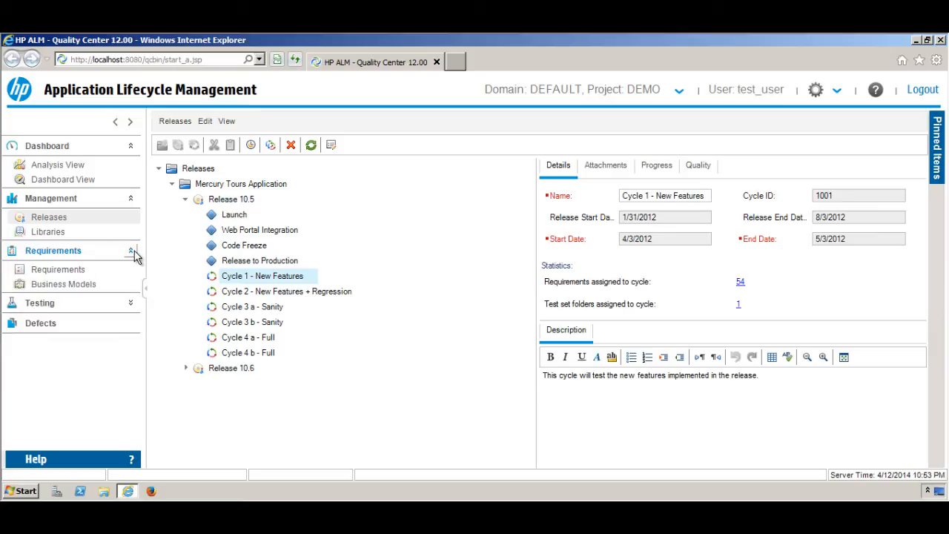
{"action": "mouse_move", "coordinate": [51, 258]}
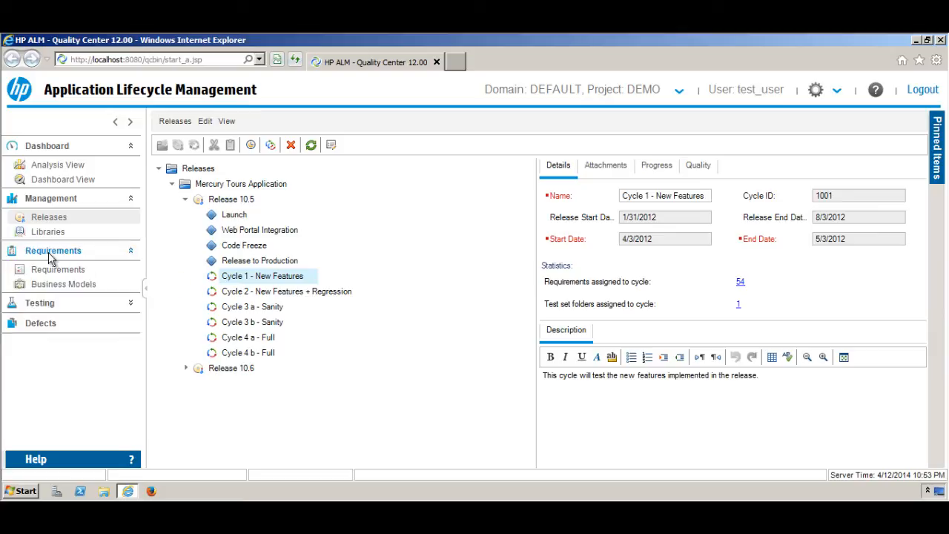
{"action": "mouse_move", "coordinate": [58, 269]}
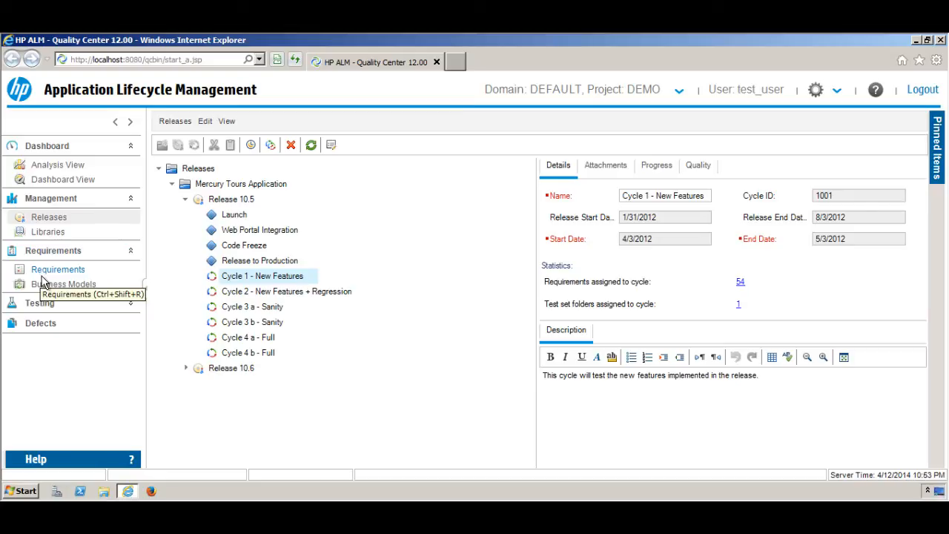
{"action": "mouse_move", "coordinate": [63, 284]}
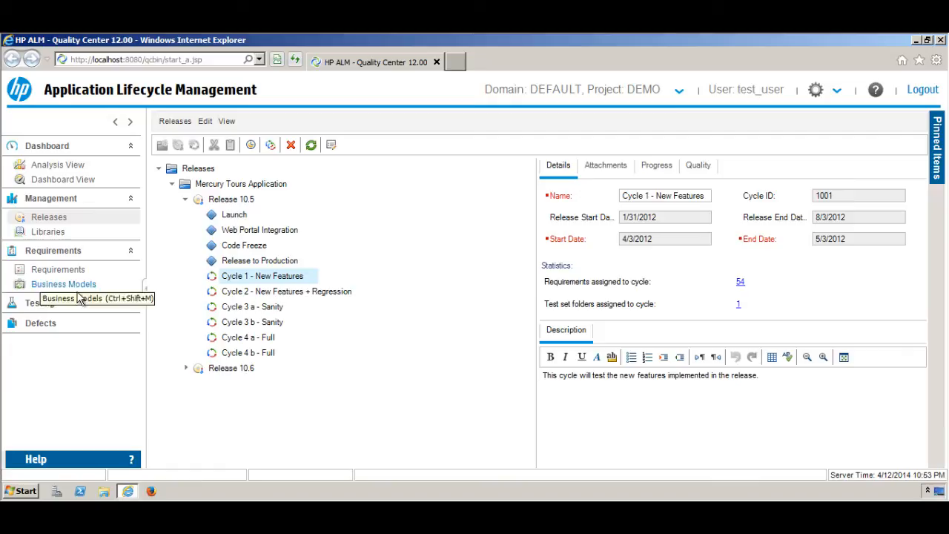
{"action": "left_click", "coordinate": [58, 270]}
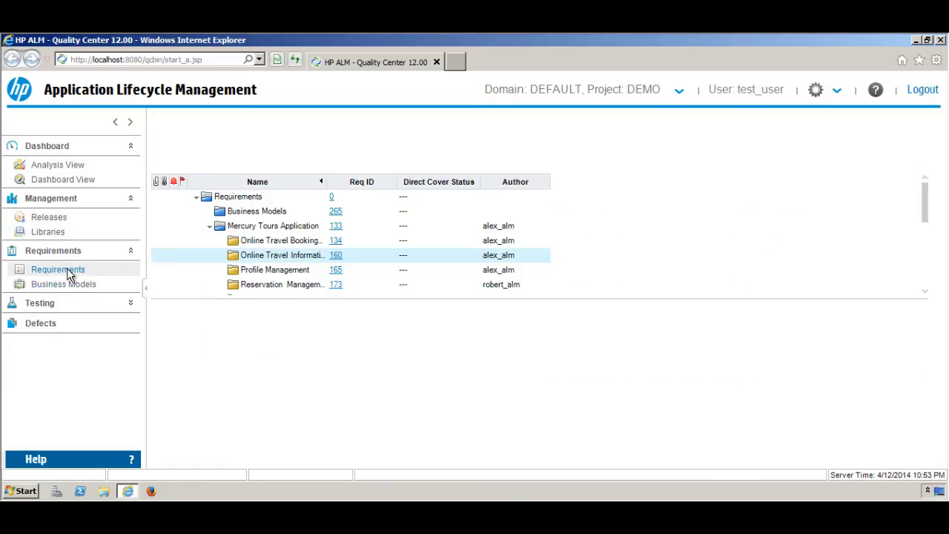
Step: Open Requirements again so the toolbar and Mercury Tours Application description finish loading
{"action": "left_click", "coordinate": [58, 269]}
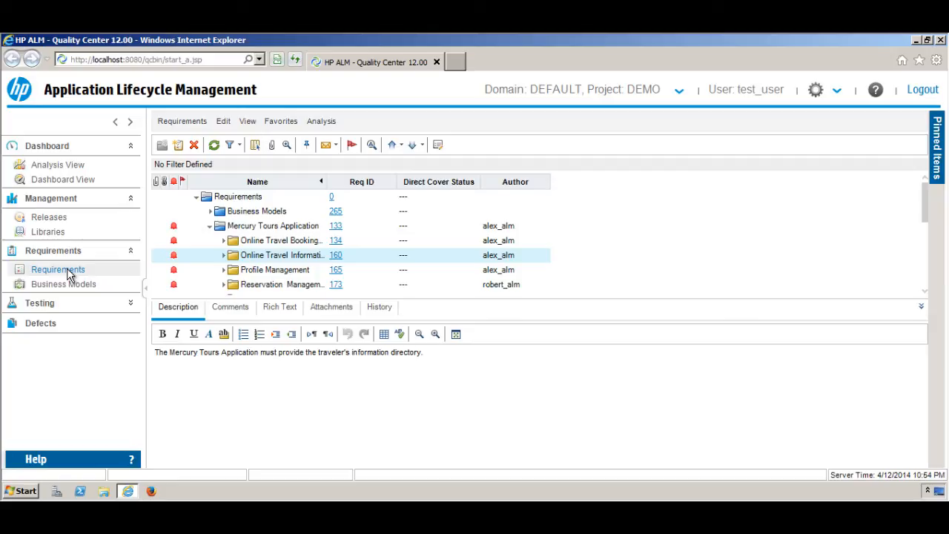
{"action": "mouse_move", "coordinate": [63, 284]}
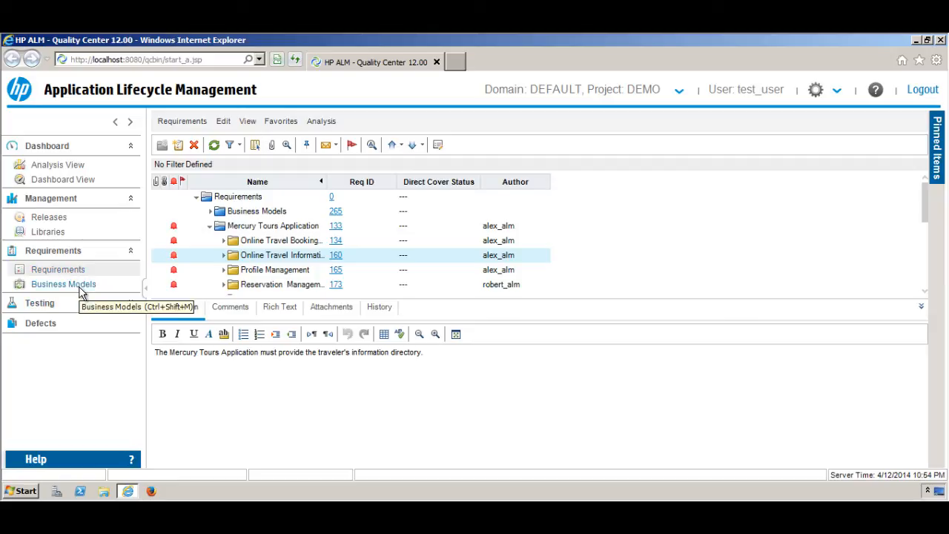
Step: Open Business Models to show the top-level Models folder with Folder ID 1
{"action": "left_click", "coordinate": [63, 284]}
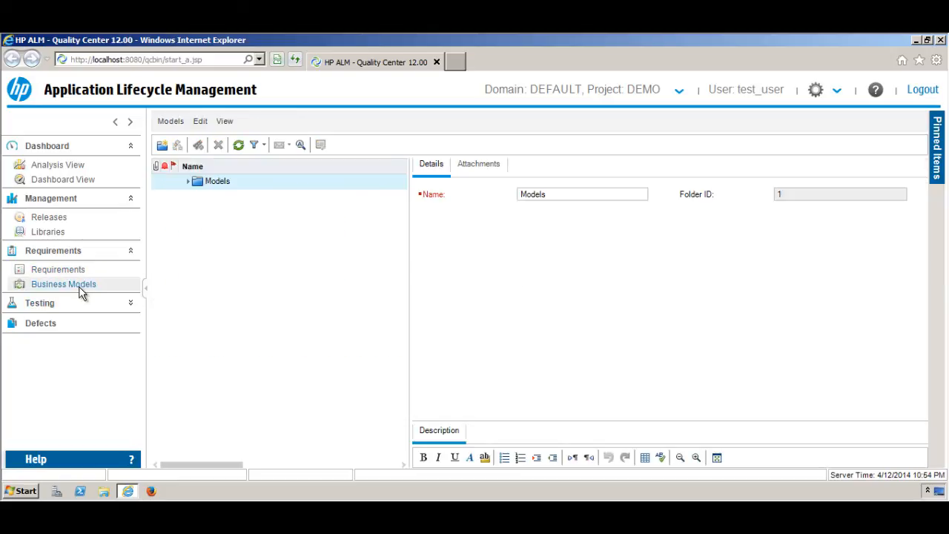
{"action": "mouse_move", "coordinate": [120, 292]}
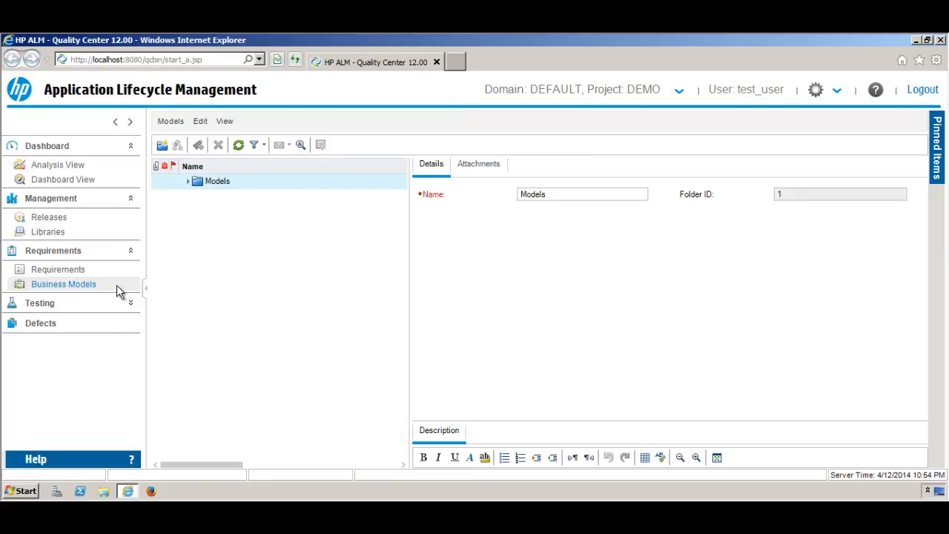
{"action": "mouse_move", "coordinate": [39, 302]}
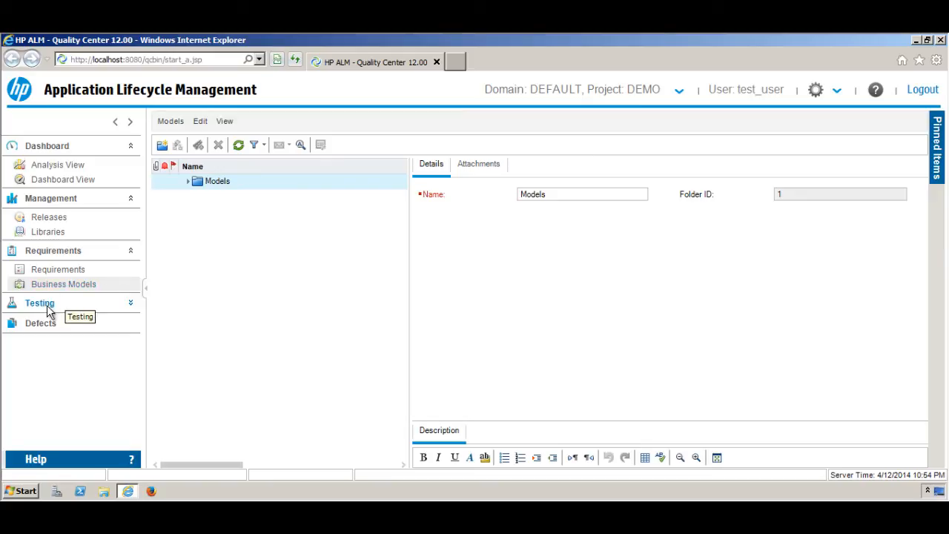
Step: Expand the Testing group in the sidebar
{"action": "left_click", "coordinate": [39, 302]}
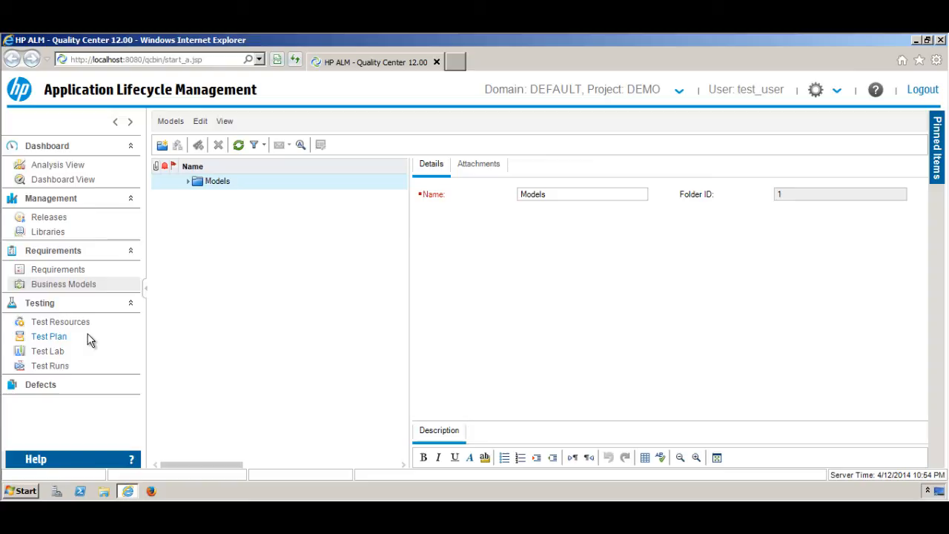
{"action": "mouse_move", "coordinate": [60, 321]}
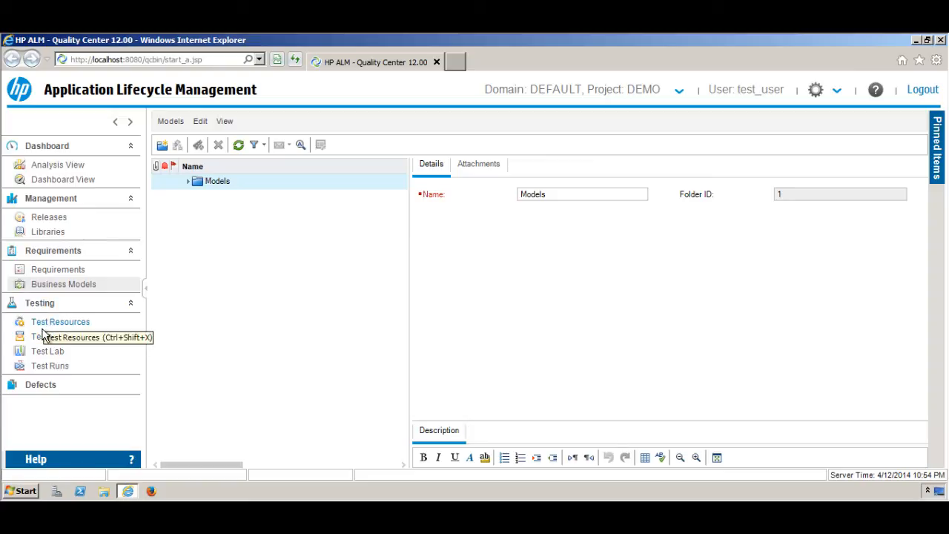
{"action": "mouse_move", "coordinate": [49, 344]}
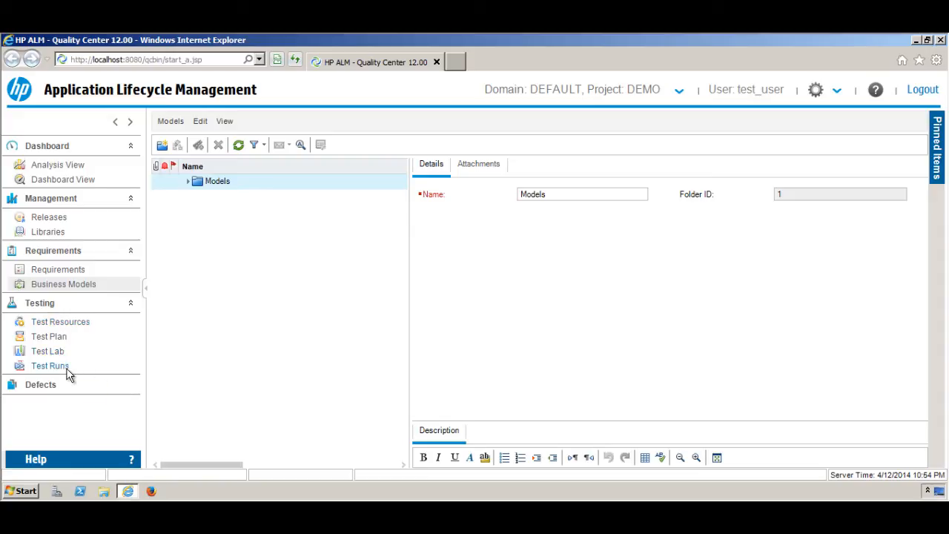
{"action": "mouse_move", "coordinate": [49, 365]}
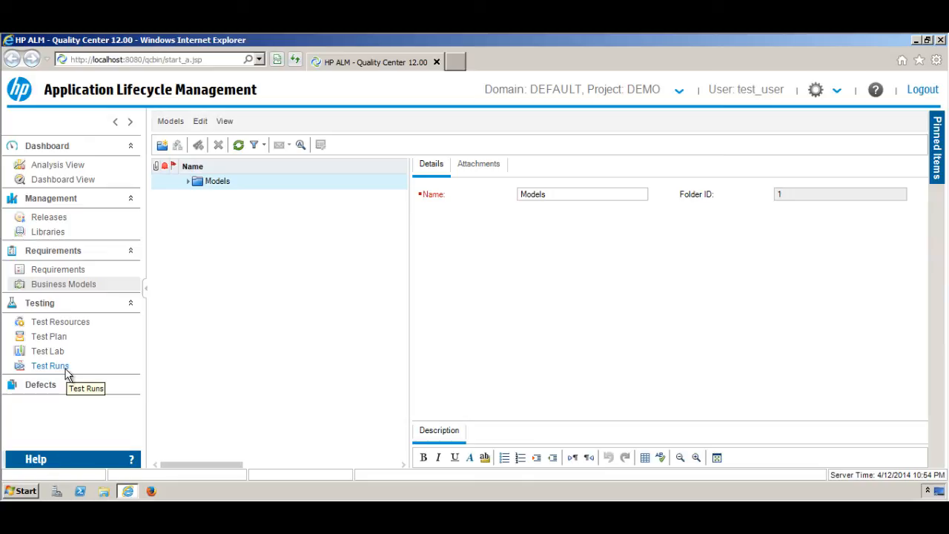
{"action": "mouse_move", "coordinate": [67, 375]}
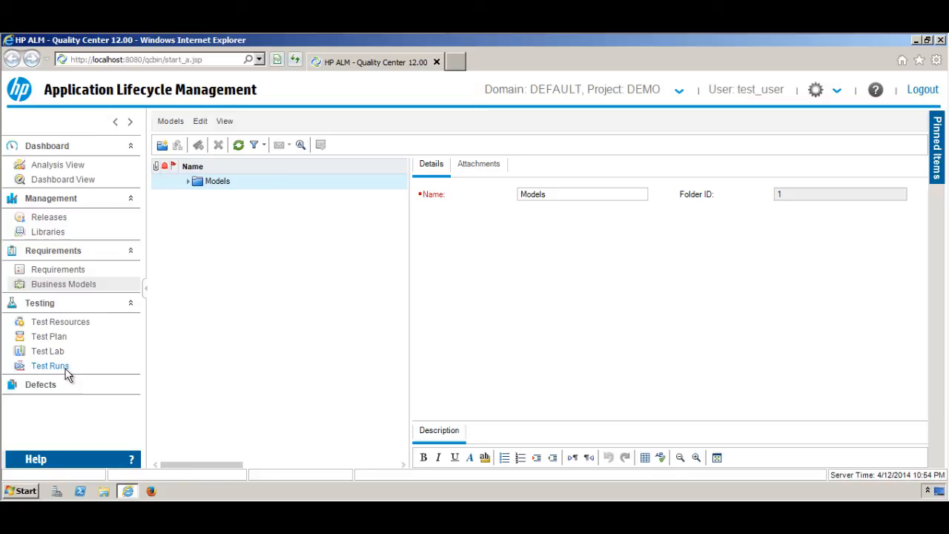
{"action": "mouse_move", "coordinate": [59, 336]}
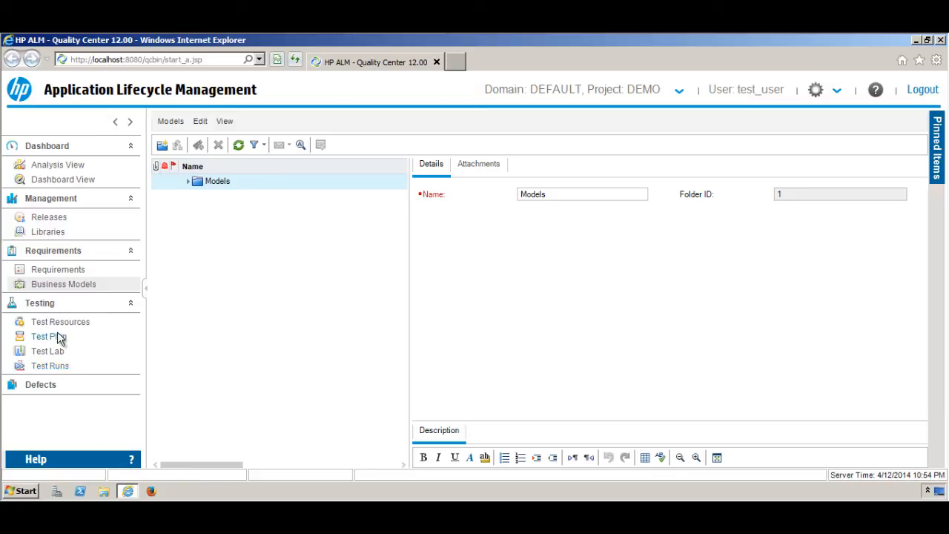
Step: Open Test Resources, then Test Plan, and expand its Subject folder to show Cruises and Flight Reservation
{"action": "left_click", "coordinate": [60, 321]}
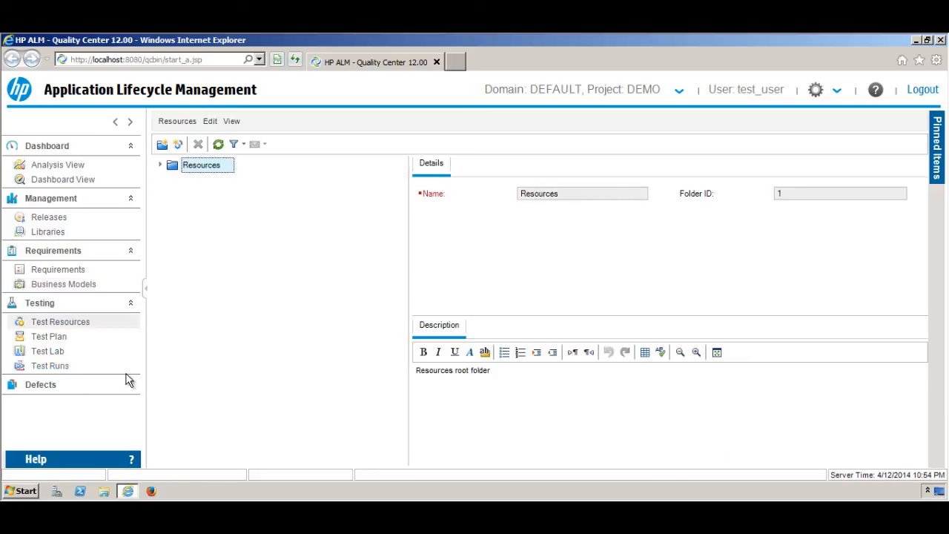
{"action": "mouse_move", "coordinate": [118, 379]}
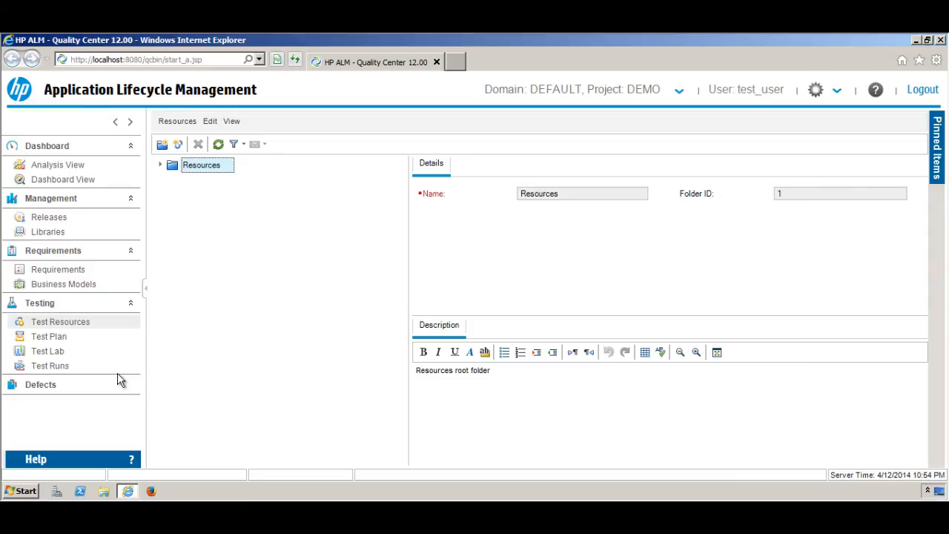
{"action": "mouse_move", "coordinate": [48, 336]}
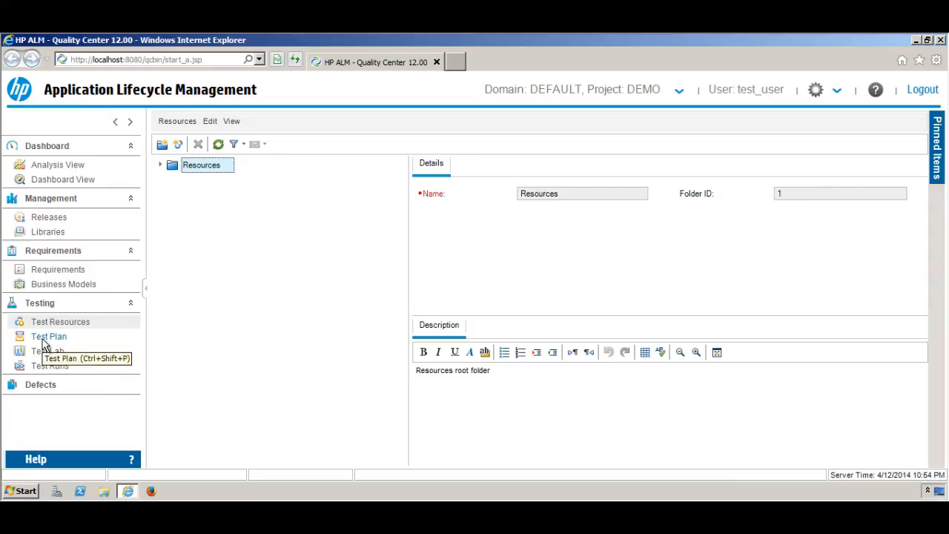
{"action": "left_click", "coordinate": [49, 335]}
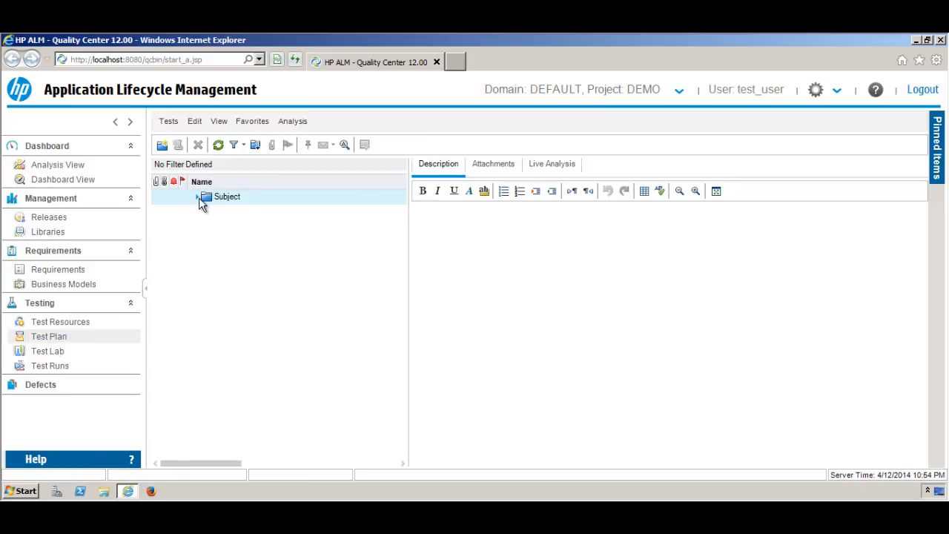
{"action": "left_click", "coordinate": [198, 197]}
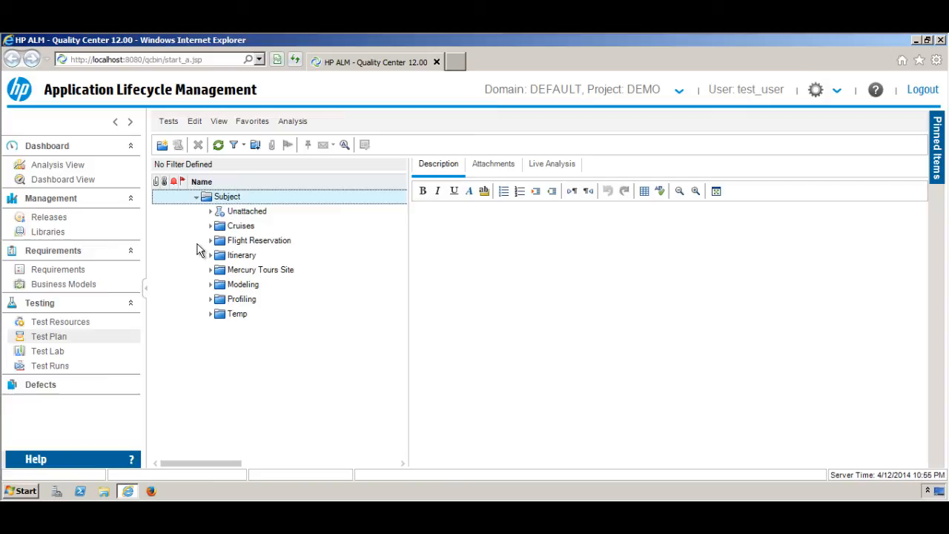
{"action": "mouse_move", "coordinate": [215, 234]}
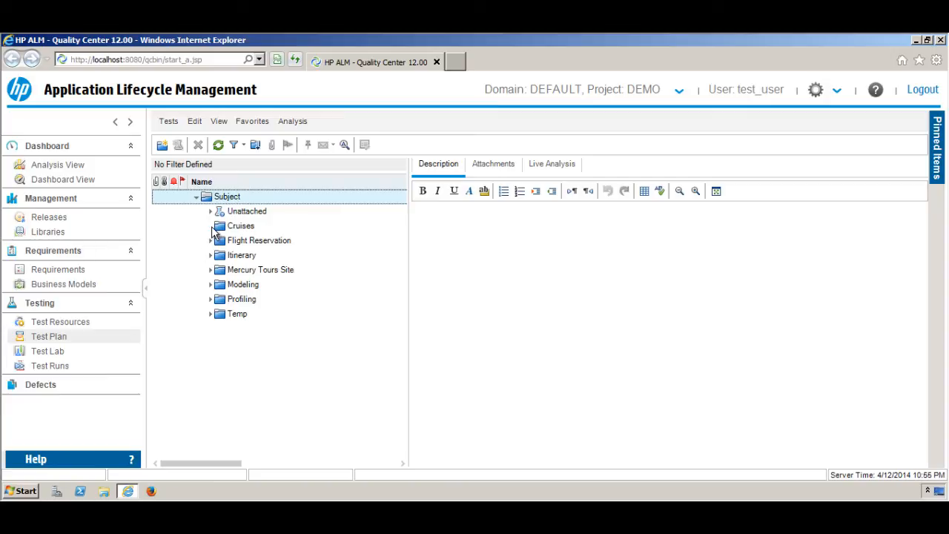
{"action": "mouse_move", "coordinate": [215, 215]}
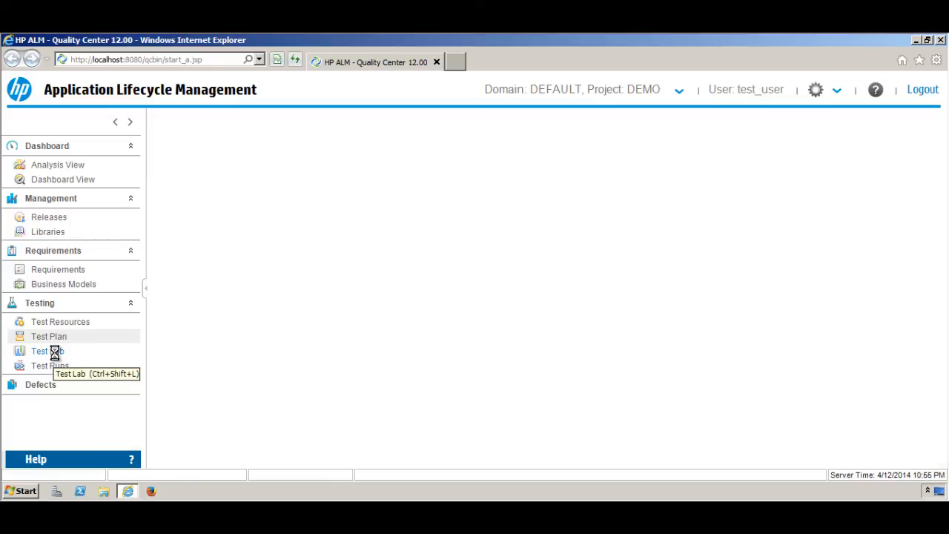
Step: Open Test Lab to list Mercury Tours Web Site and Release 10.5 under Root
{"action": "left_click", "coordinate": [46, 350]}
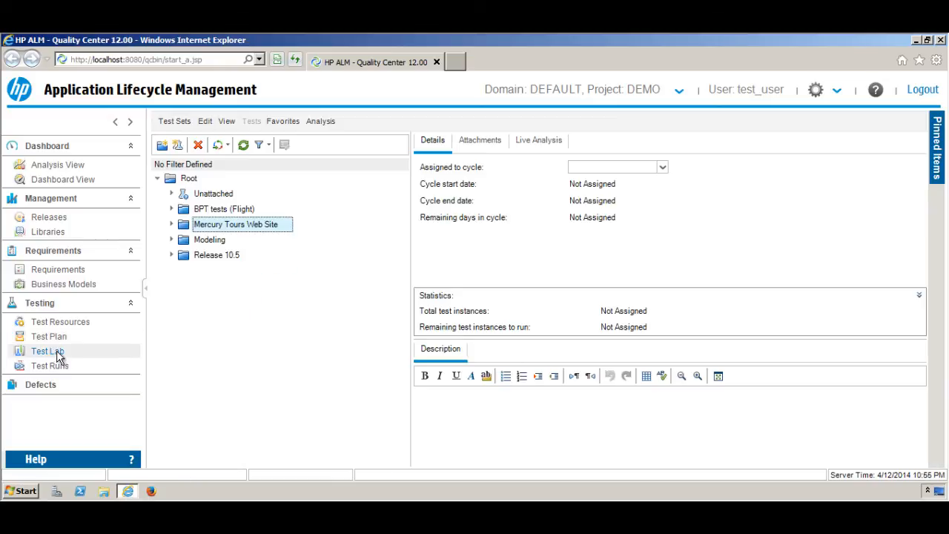
{"action": "mouse_move", "coordinate": [59, 355]}
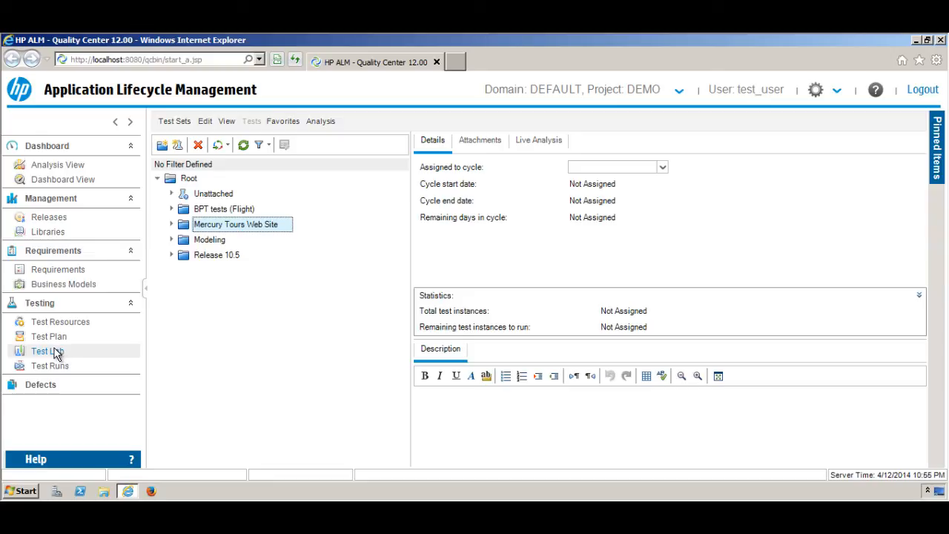
{"action": "mouse_move", "coordinate": [50, 366]}
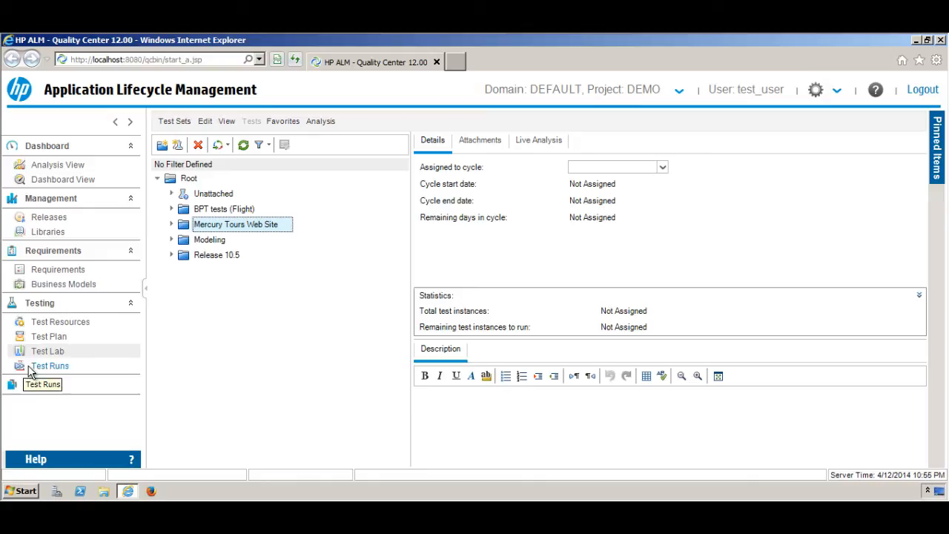
Step: Open the Test Runs module to list runs 293 to 290 with passed and failed statuses
{"action": "left_click", "coordinate": [50, 365]}
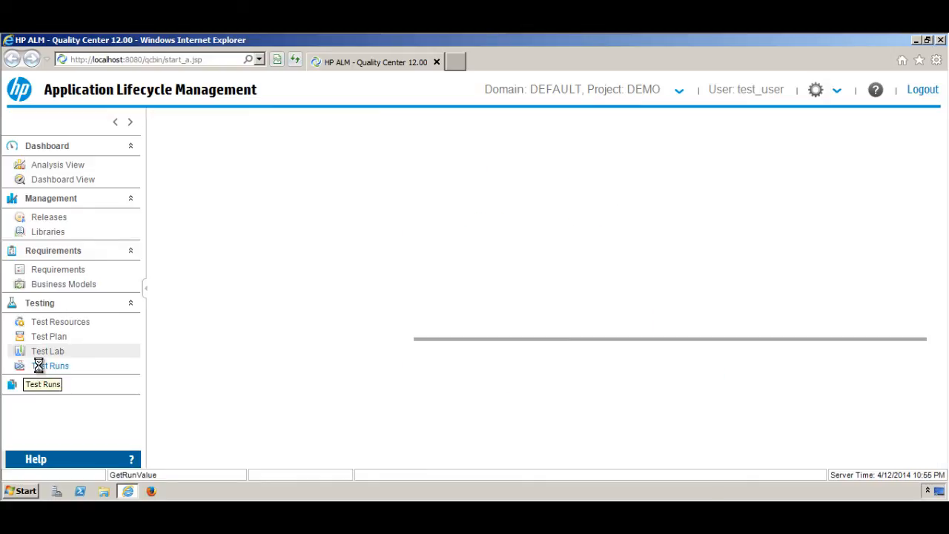
{"action": "left_click", "coordinate": [51, 365]}
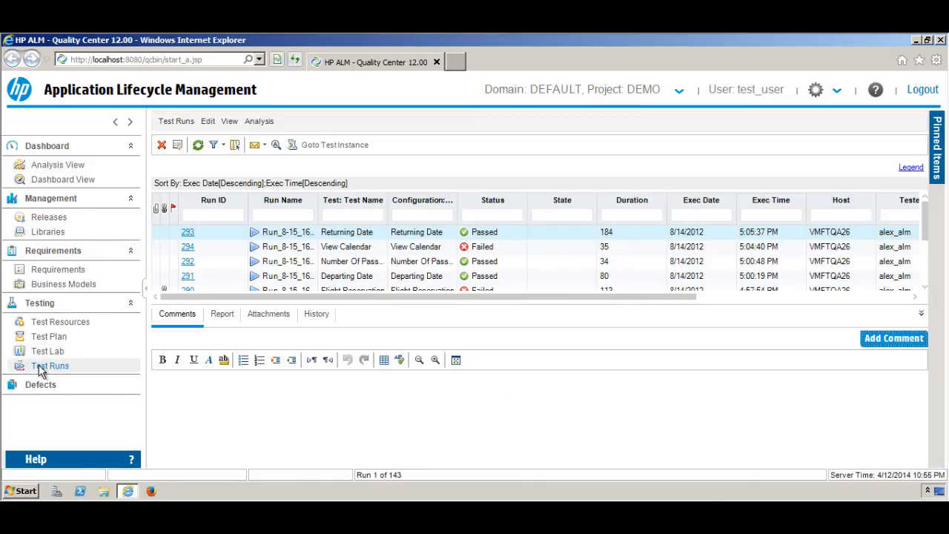
{"action": "mouse_move", "coordinate": [68, 355]}
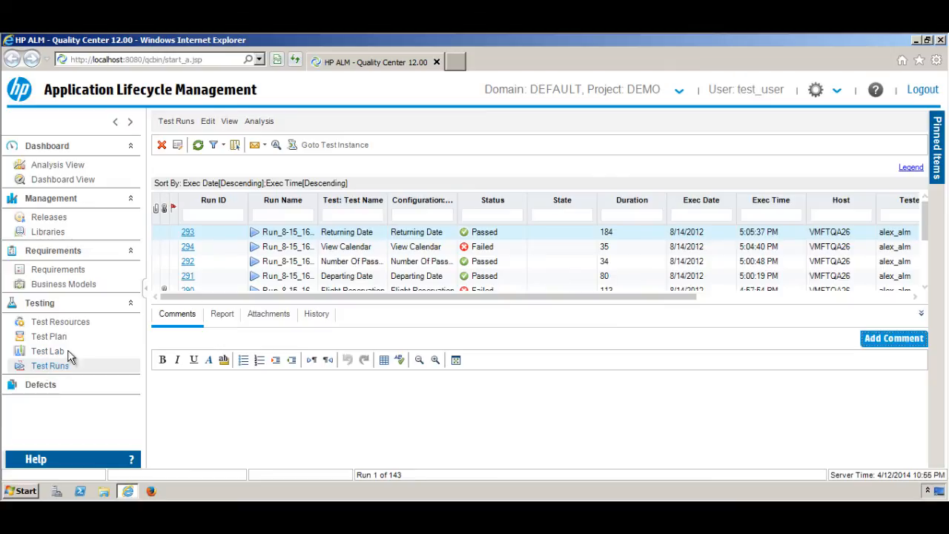
{"action": "mouse_move", "coordinate": [49, 336]}
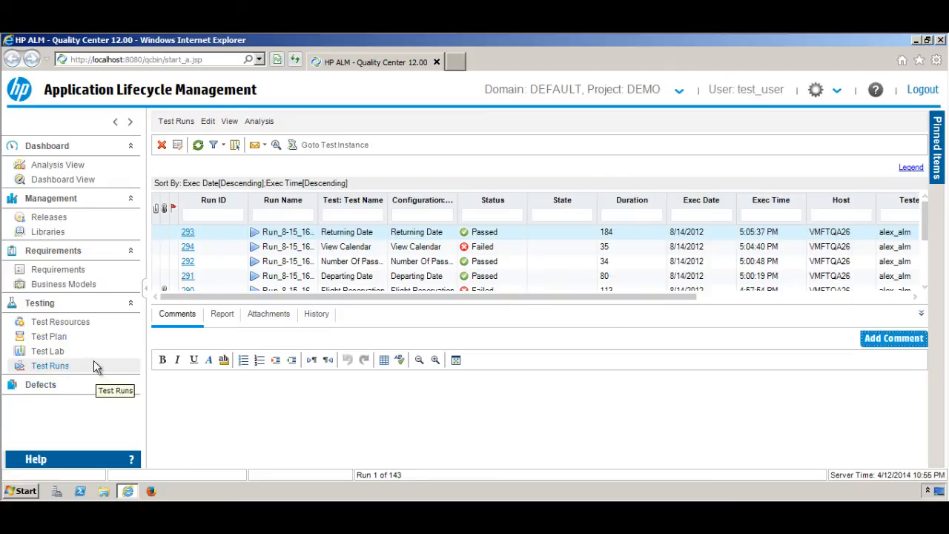
{"action": "mouse_move", "coordinate": [47, 351]}
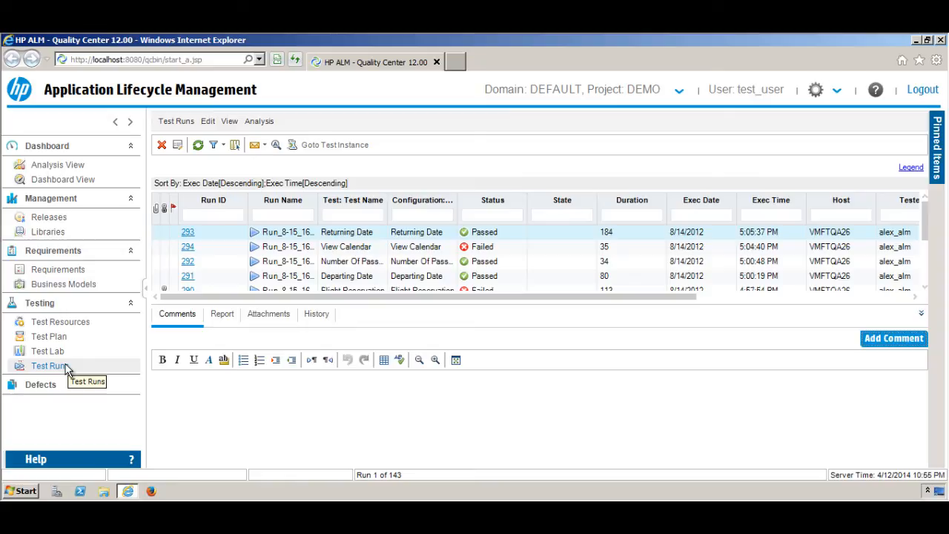
{"action": "mouse_move", "coordinate": [115, 360]}
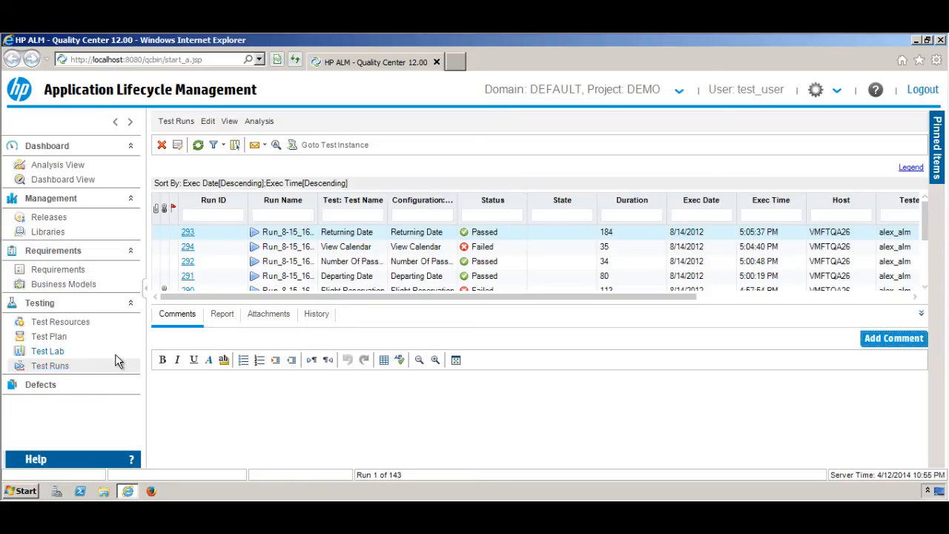
{"action": "mouse_move", "coordinate": [48, 350]}
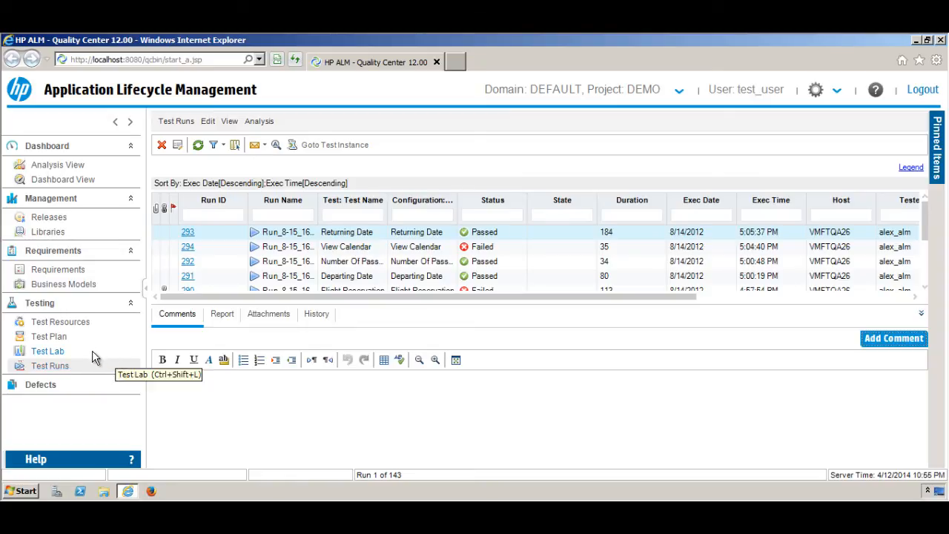
{"action": "mouse_move", "coordinate": [91, 363]}
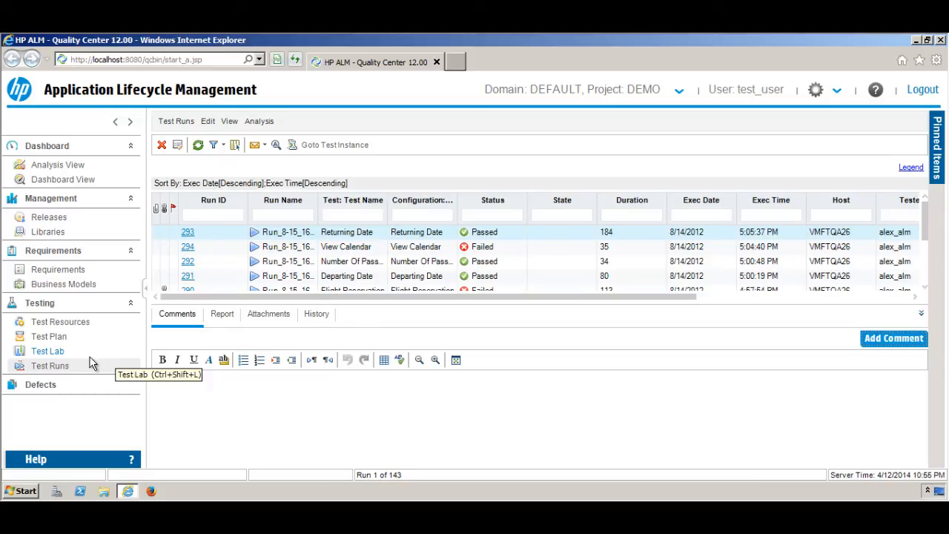
{"action": "mouse_move", "coordinate": [89, 363]}
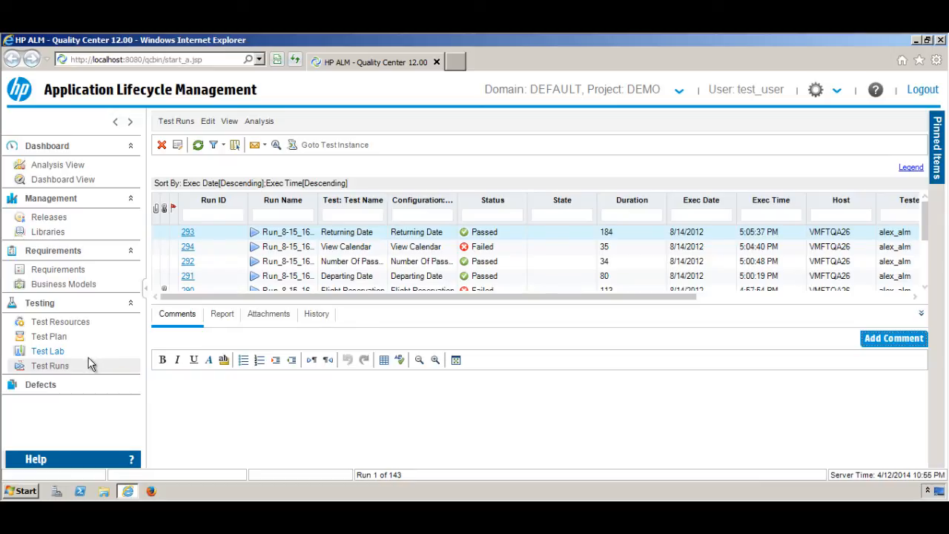
Step: Visit Test Plan's Subject tree, then return to Test Lab's Mercury Tours and Release 10.5 folders
{"action": "left_click", "coordinate": [49, 335]}
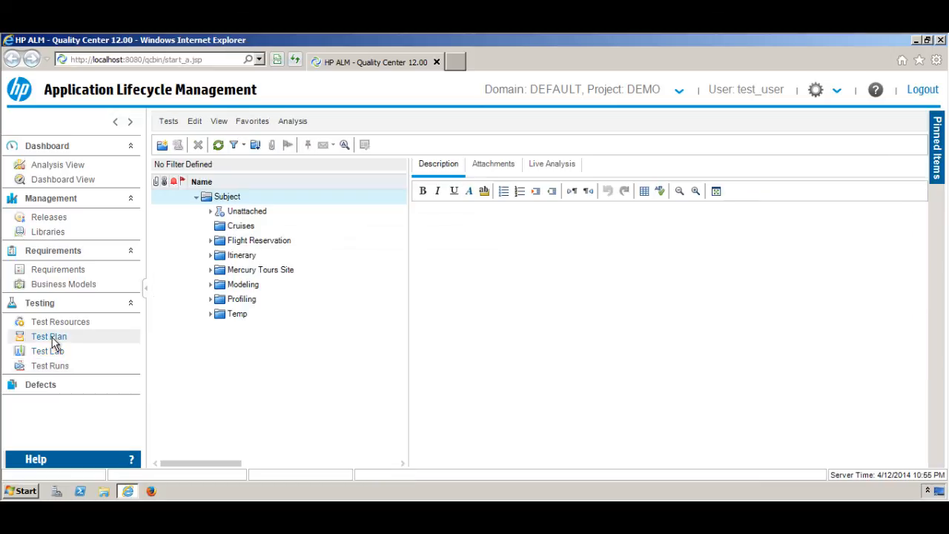
{"action": "left_click", "coordinate": [47, 350]}
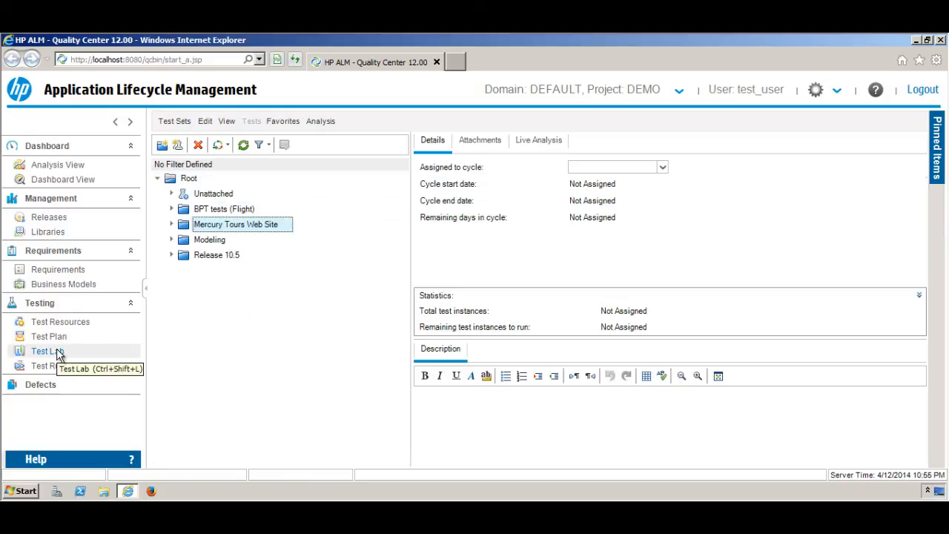
{"action": "mouse_move", "coordinate": [41, 384]}
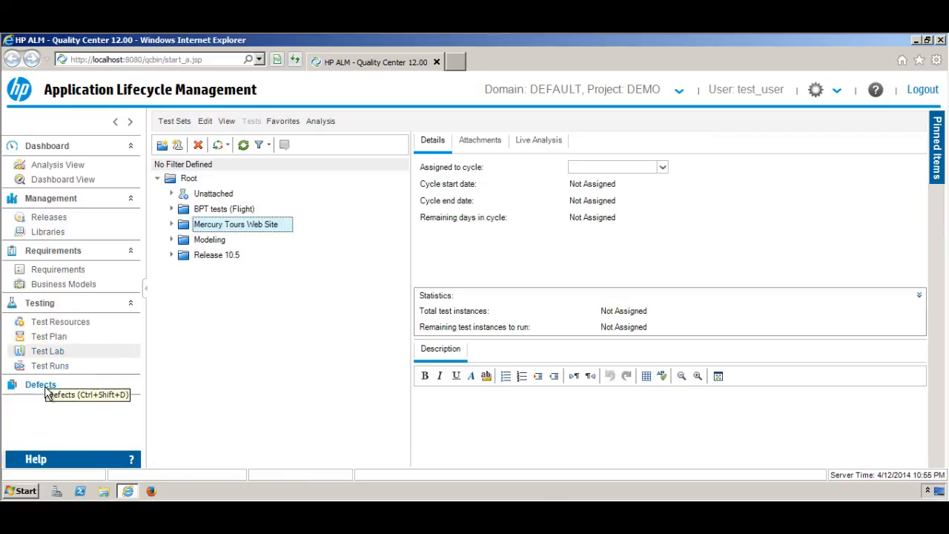
{"action": "mouse_move", "coordinate": [33, 389]}
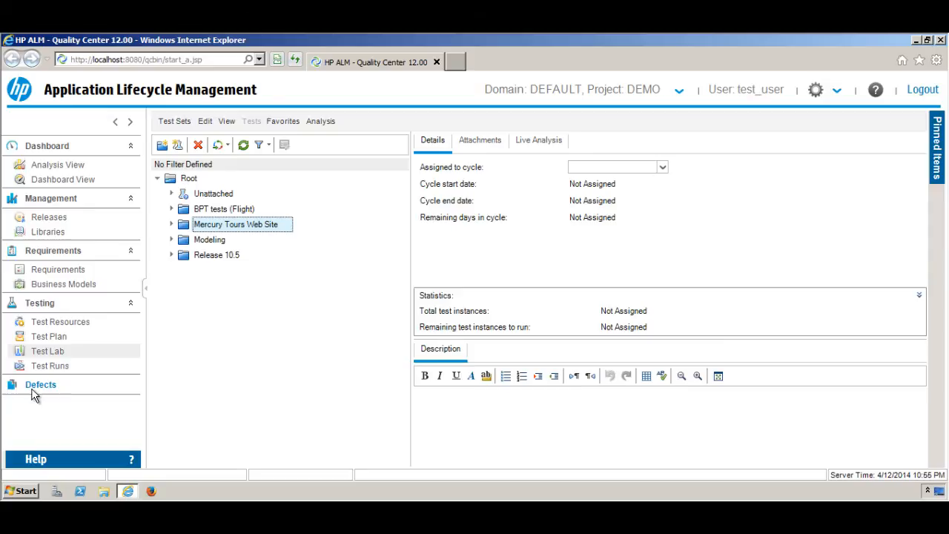
{"action": "mouse_move", "coordinate": [40, 384]}
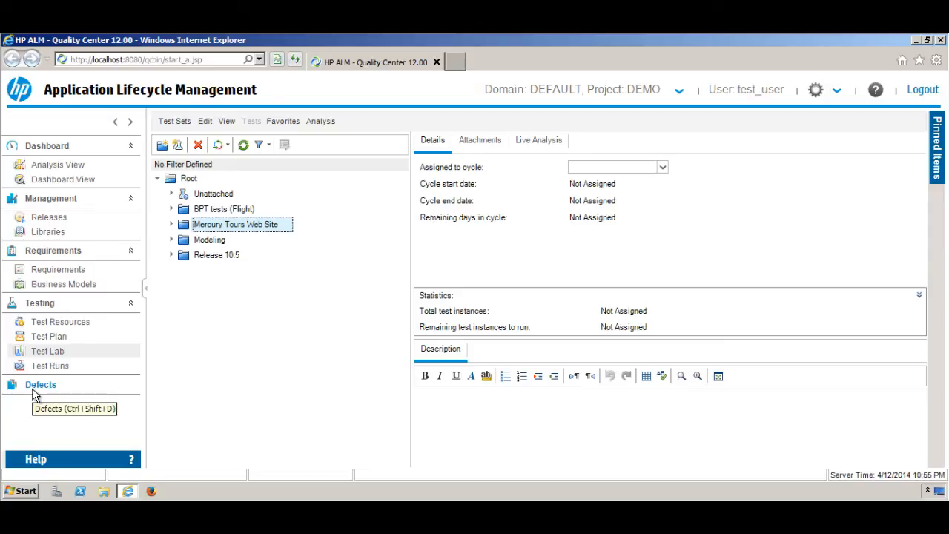
{"action": "mouse_move", "coordinate": [171, 425]}
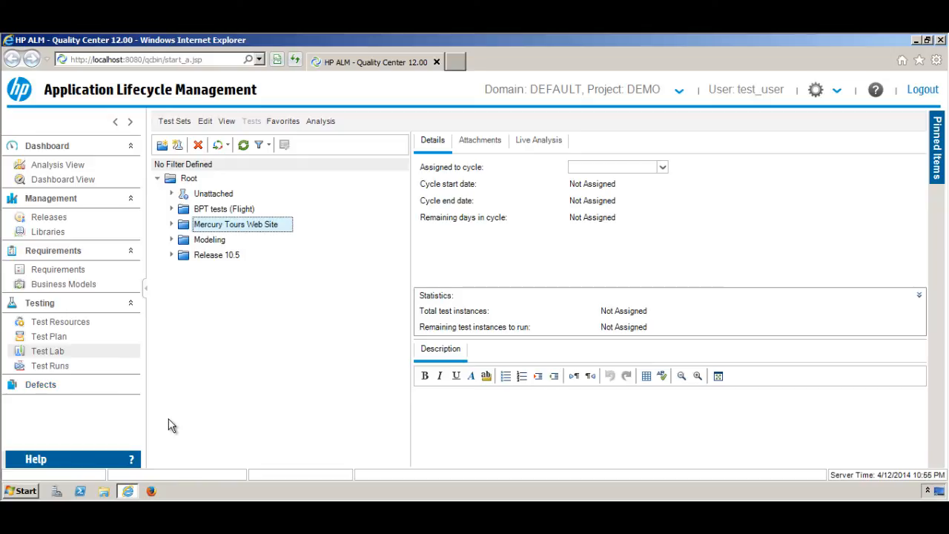
{"action": "mouse_move", "coordinate": [138, 412]}
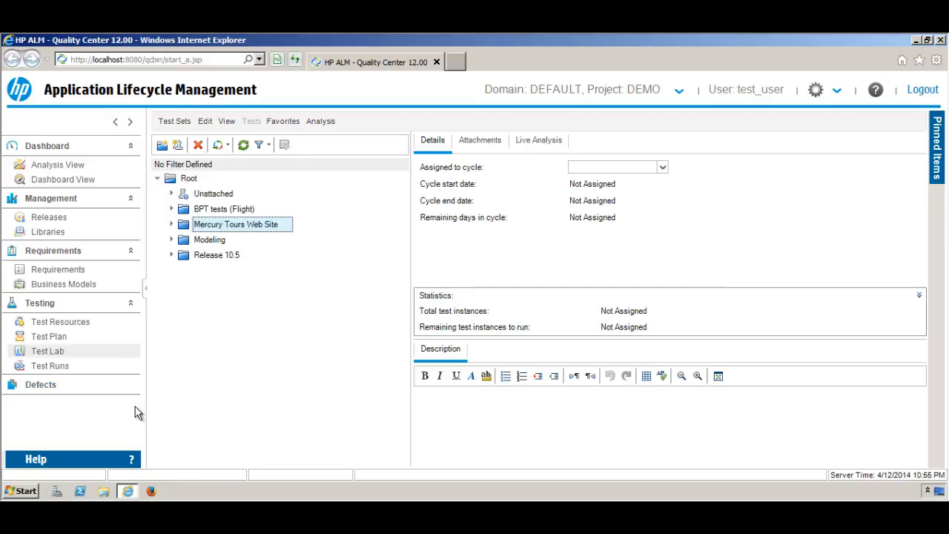
{"action": "mouse_move", "coordinate": [40, 384]}
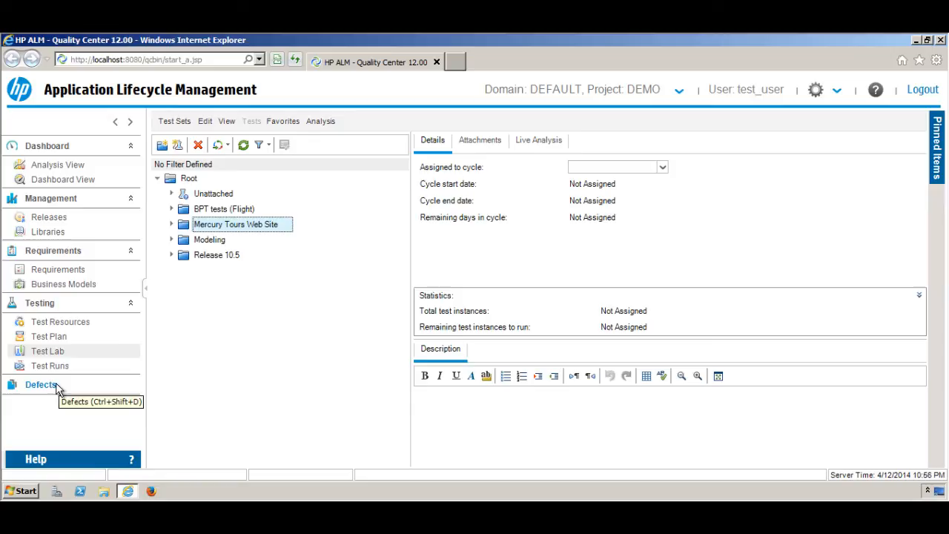
Step: Open the Defects module showing defect 1 of 45 about past departing dates
{"action": "left_click", "coordinate": [40, 384]}
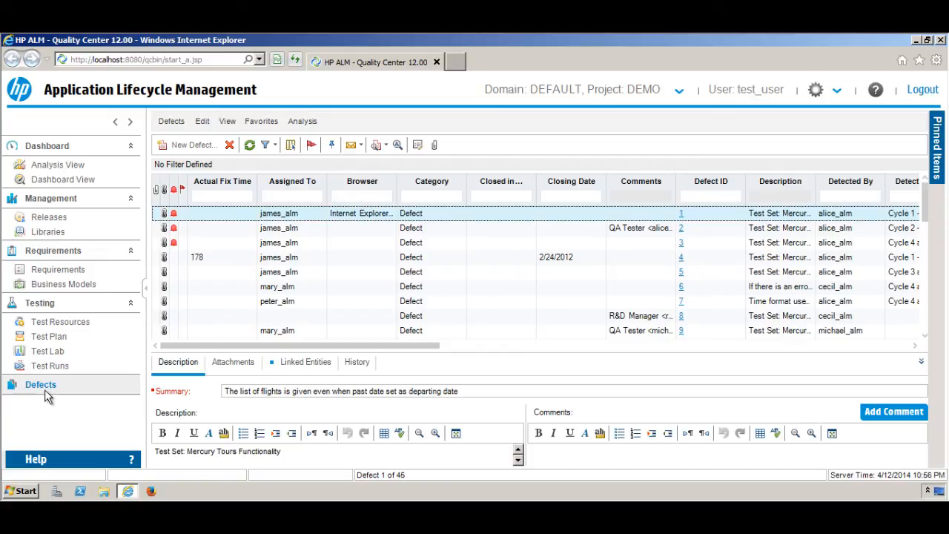
{"action": "mouse_move", "coordinate": [81, 431]}
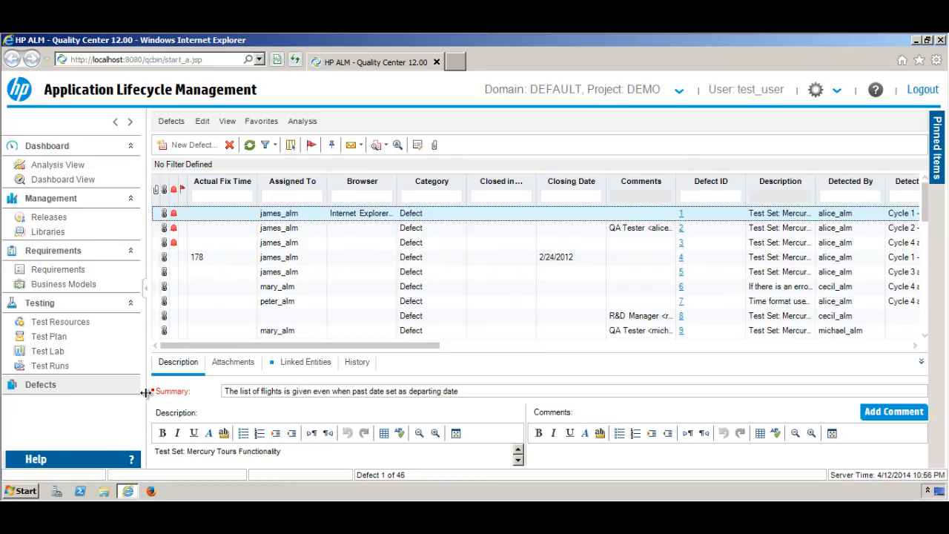
{"action": "mouse_move", "coordinate": [142, 396]}
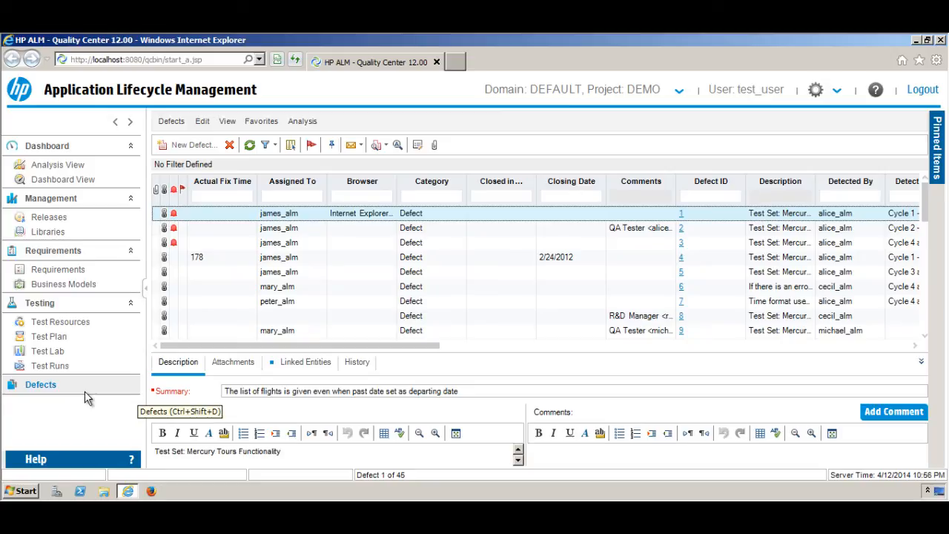
{"action": "mouse_move", "coordinate": [91, 428]}
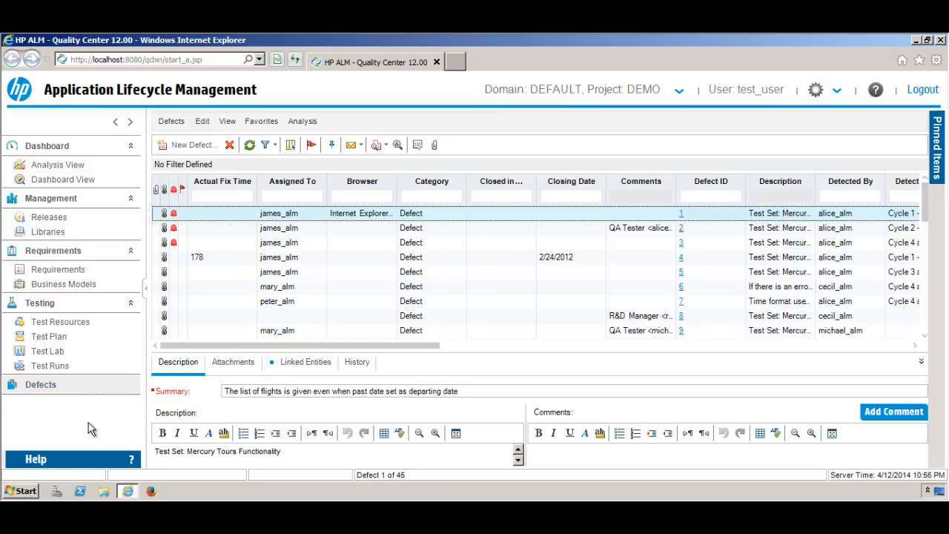